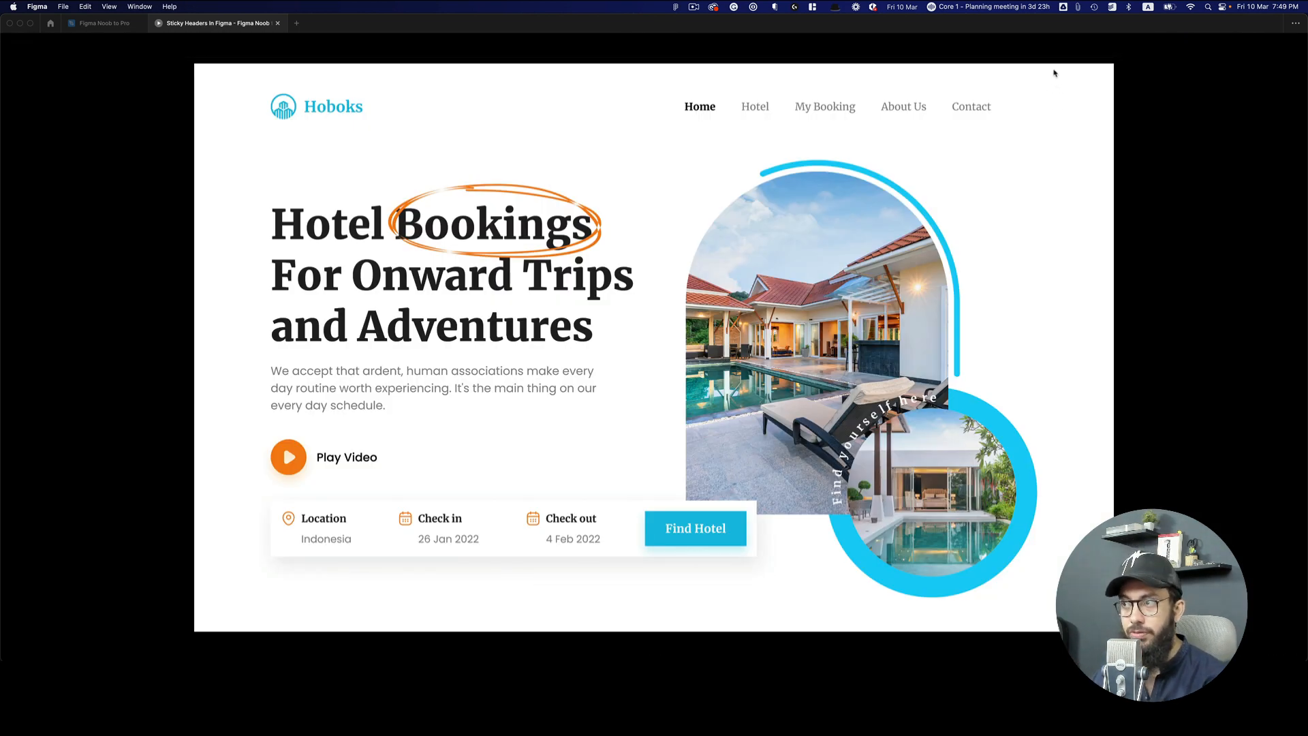
Scroll down the page design and select the booking bar.
scroll("down", 3)
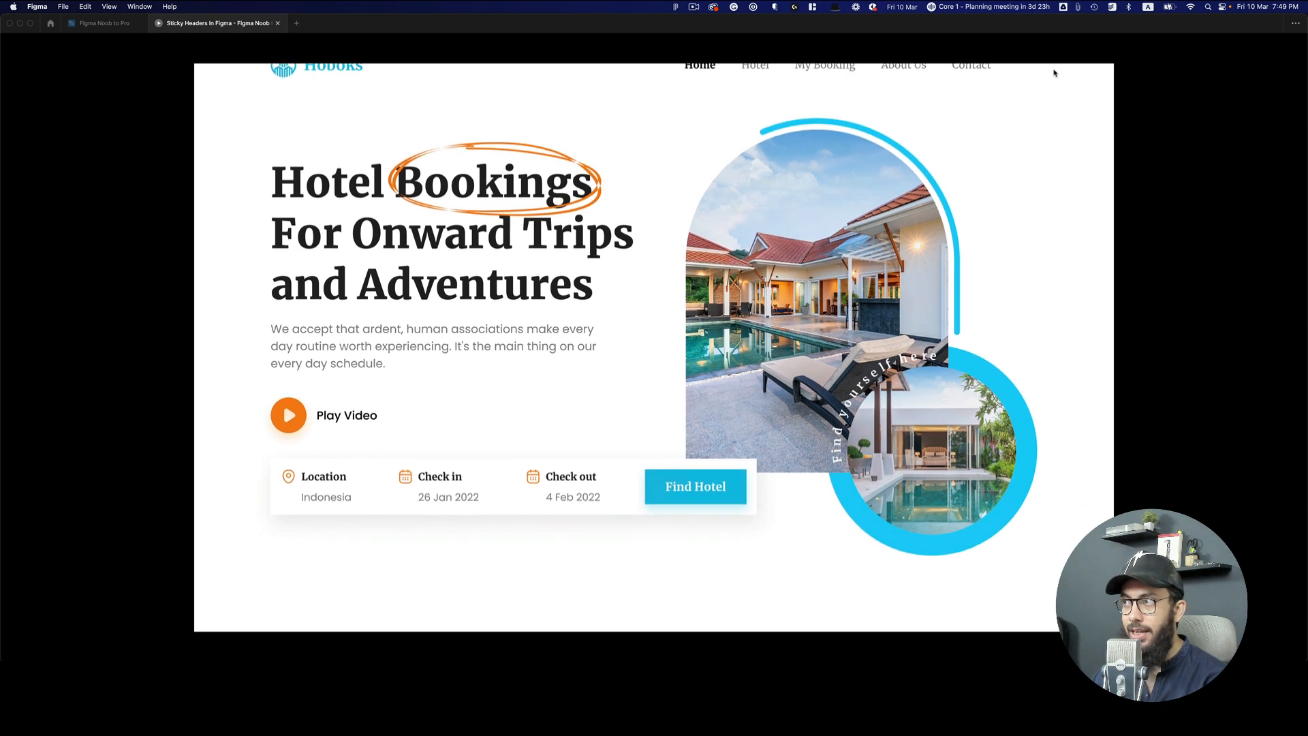
scroll("down", 3)
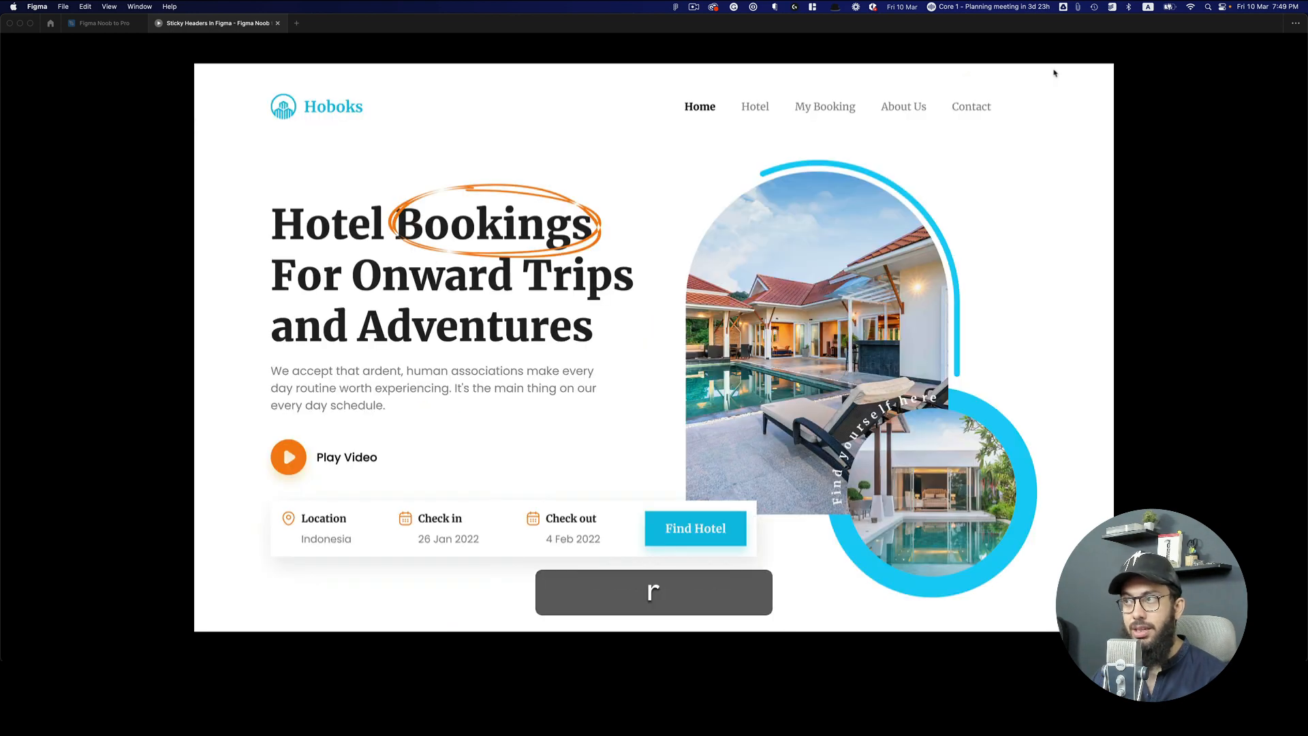
scroll("down", 3)
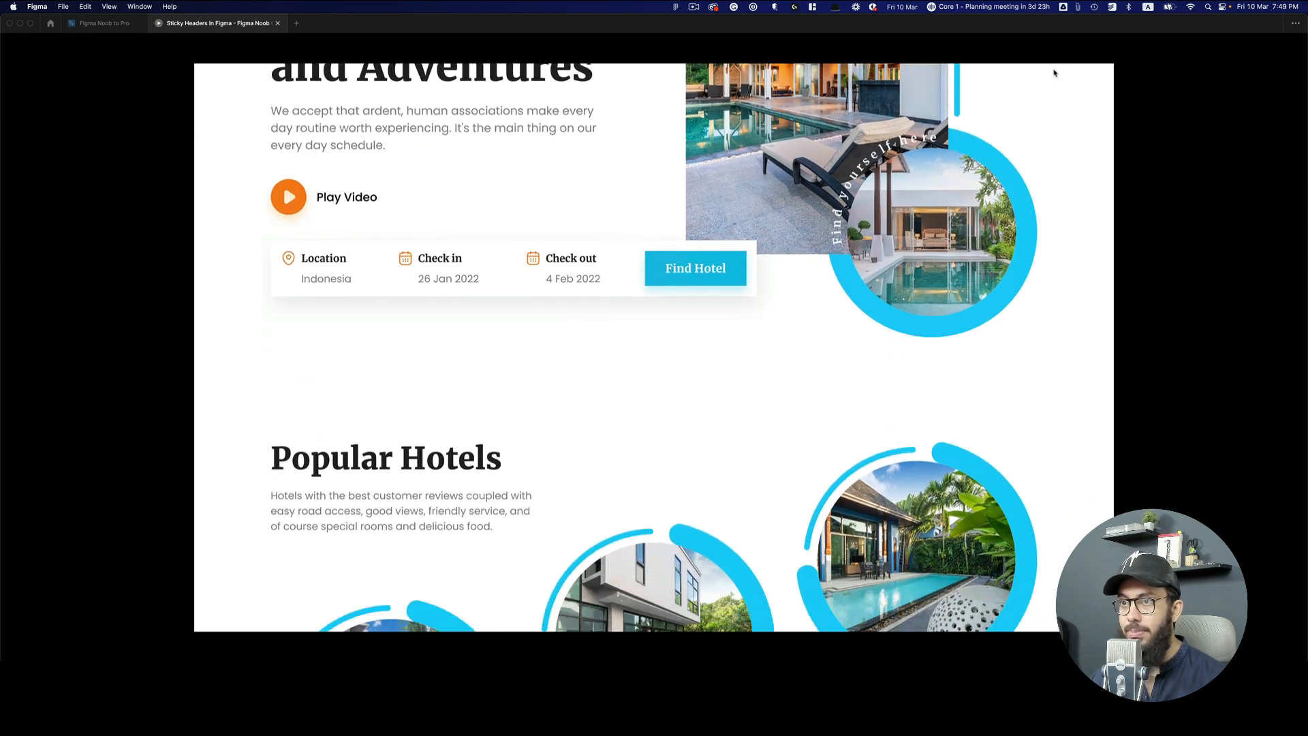
scroll("down", 3)
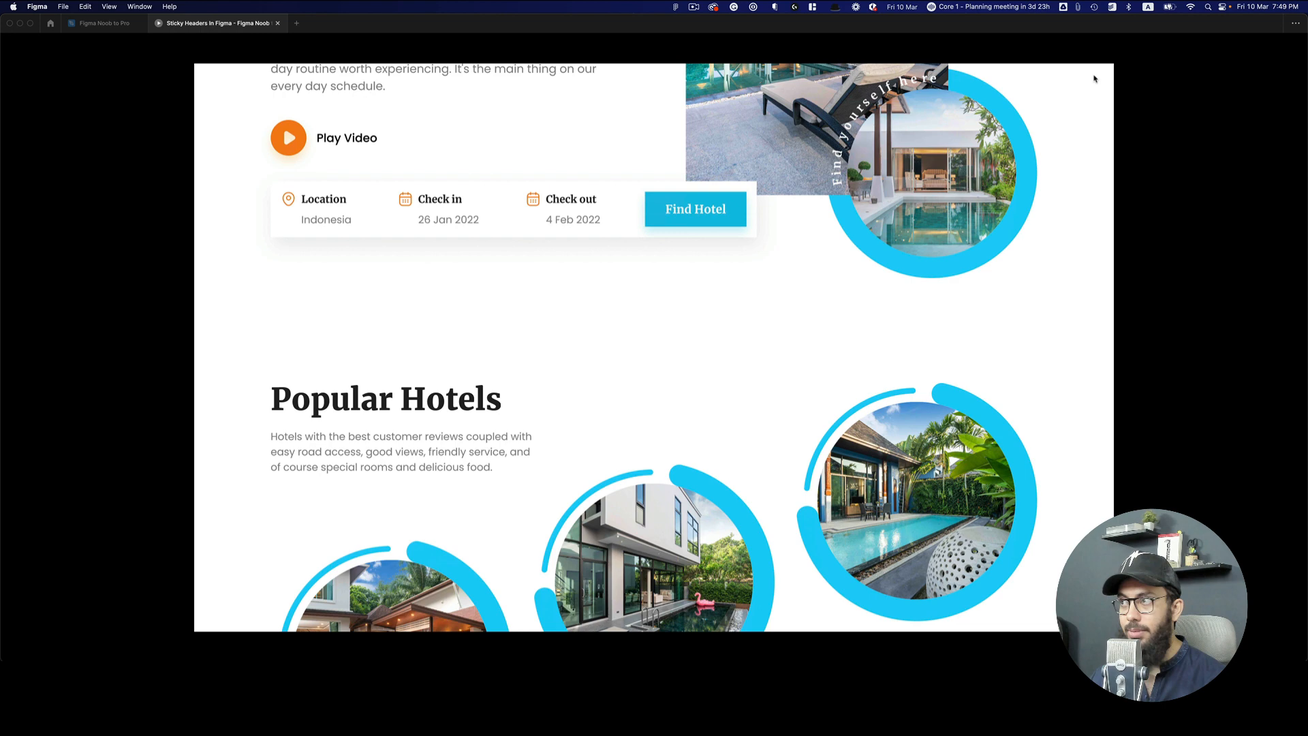
scroll("down", 3)
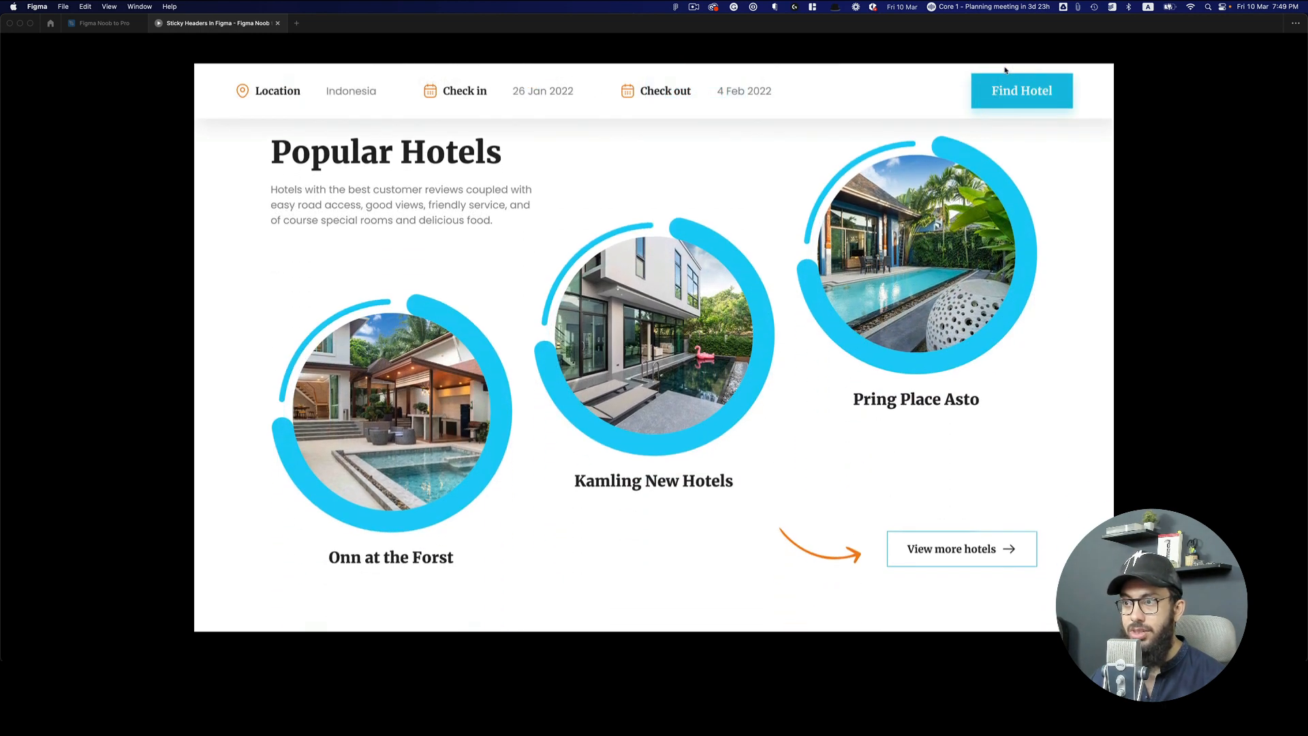
scroll("down", 3)
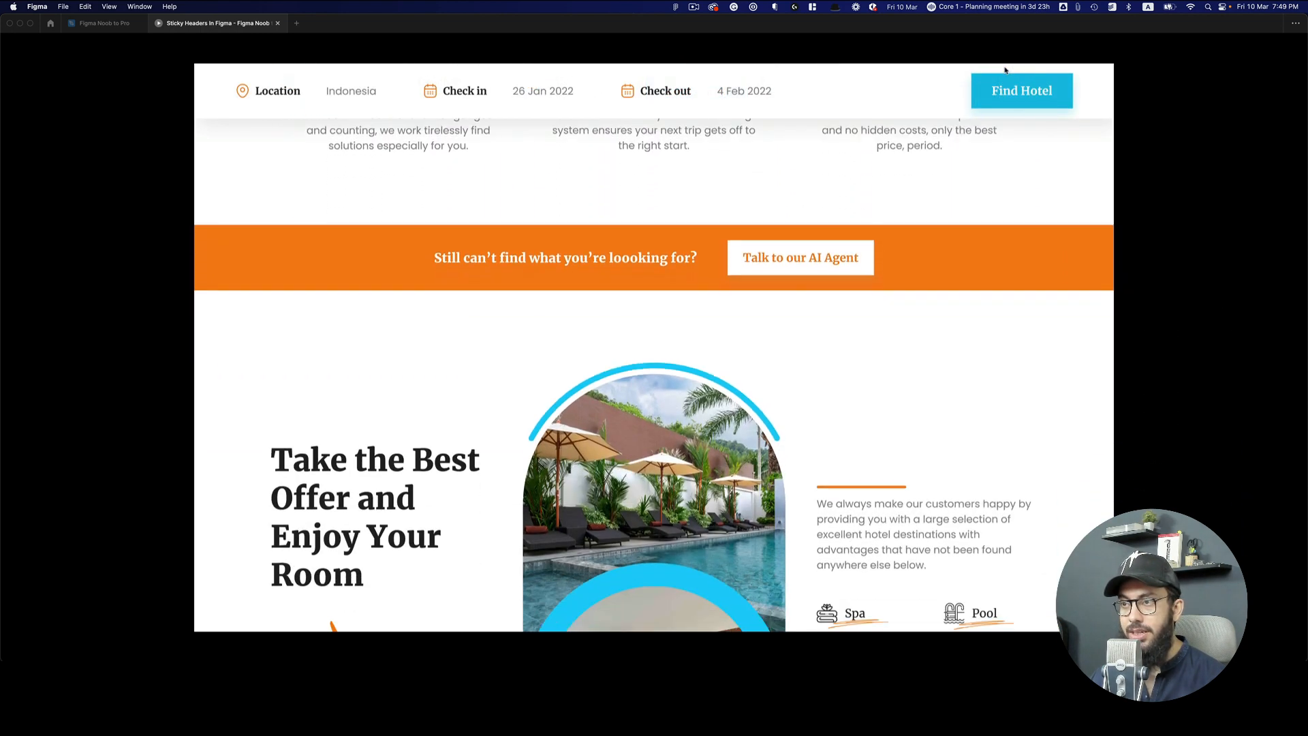
scroll("down", 3)
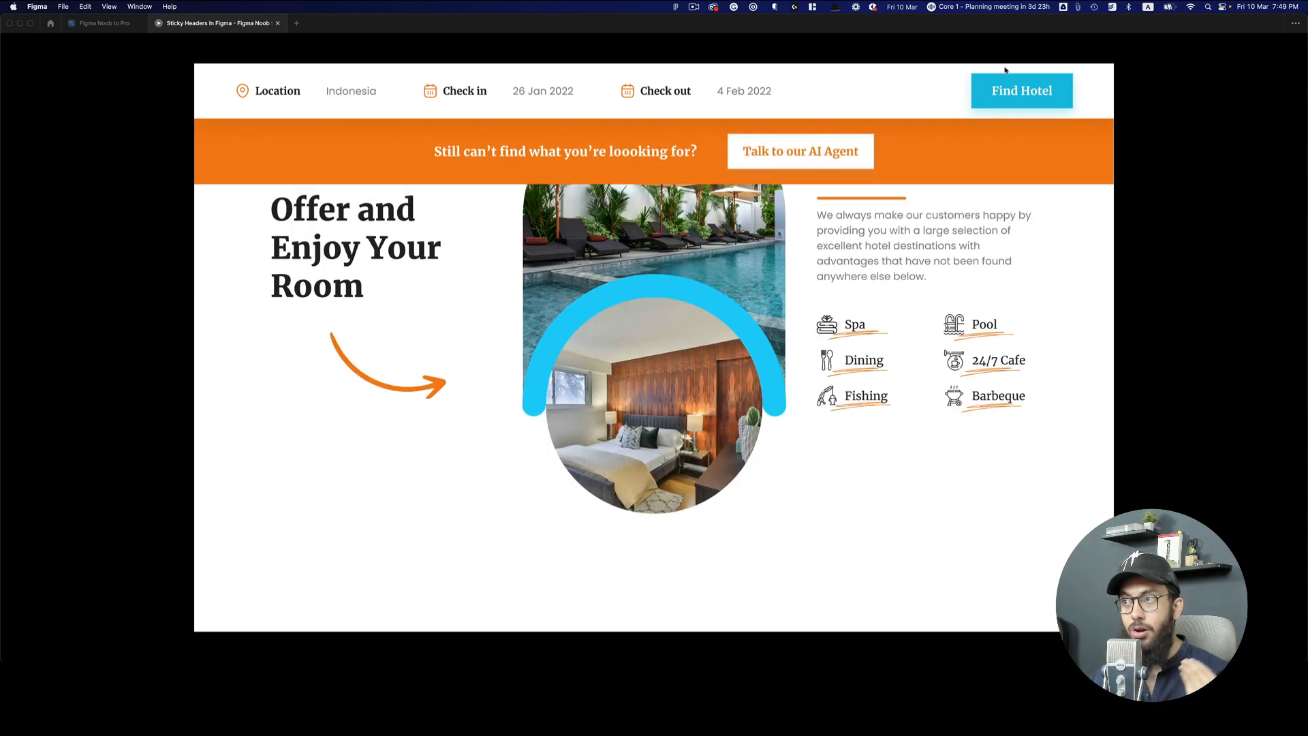
scroll("down", 3)
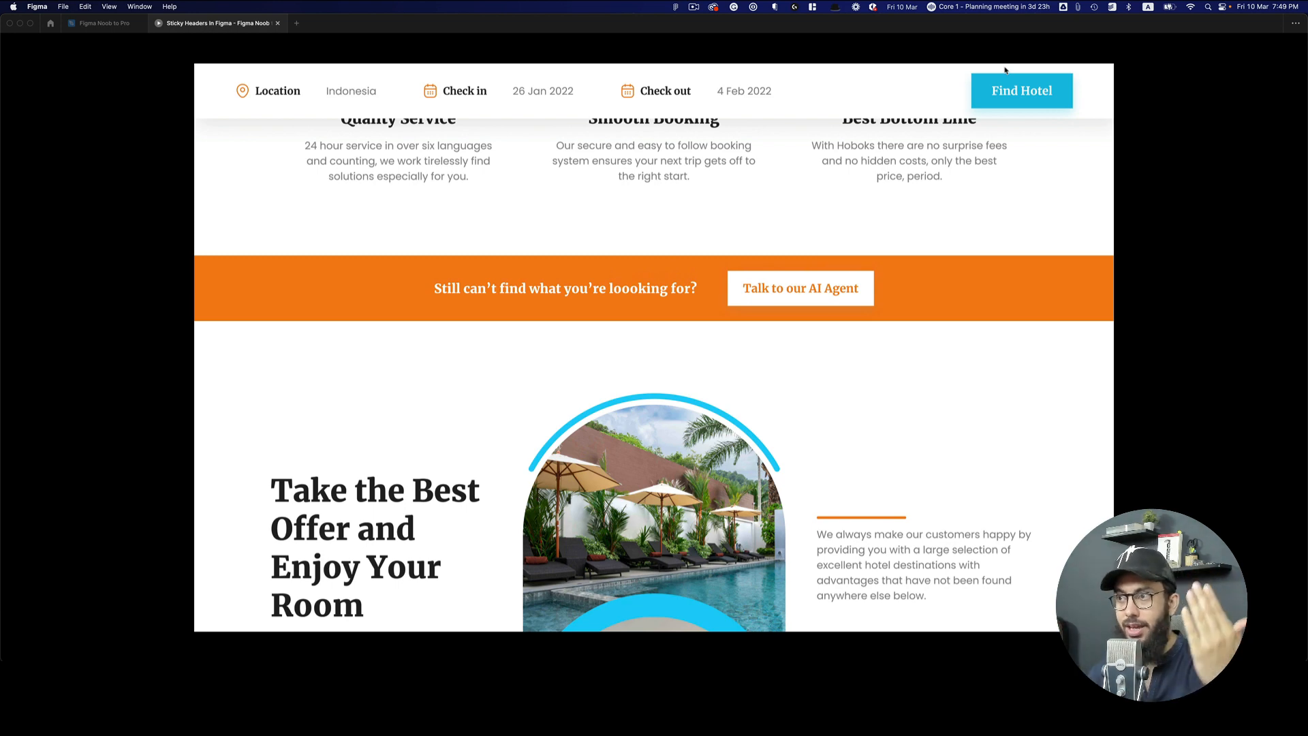
scroll("down", 3)
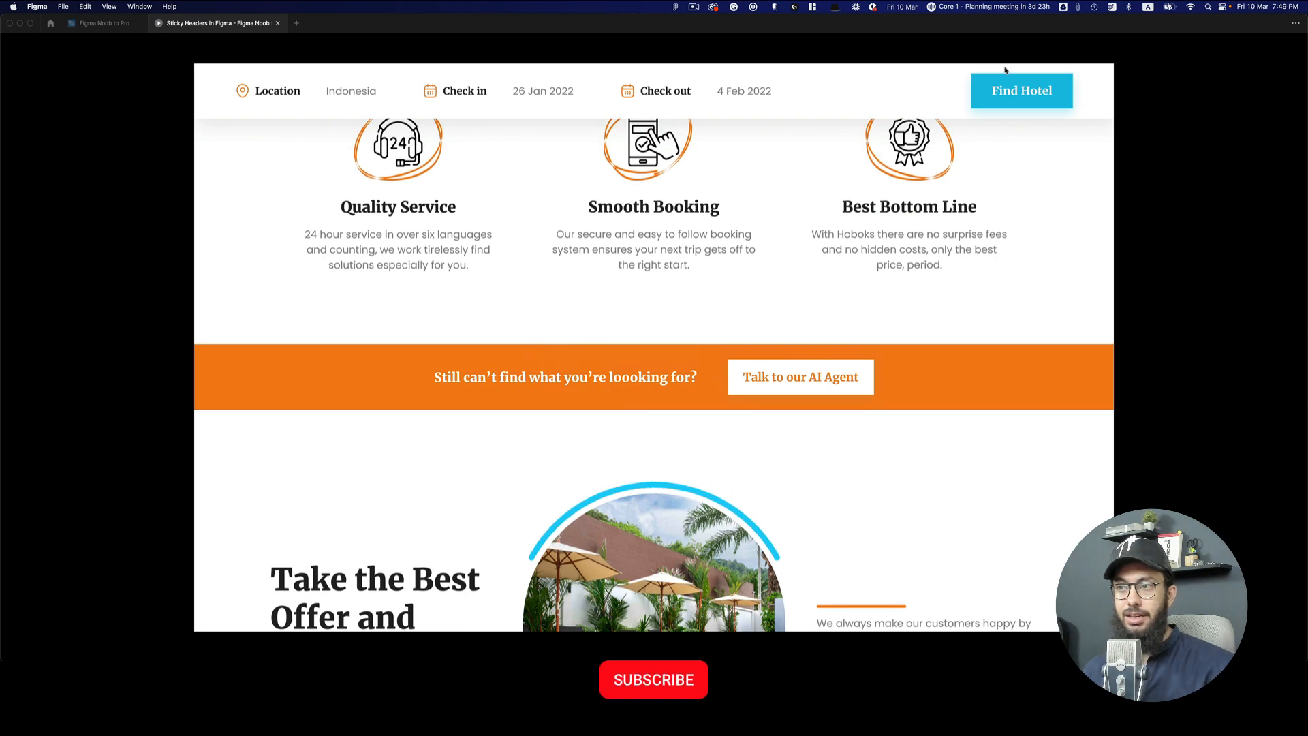
left_click(653, 698)
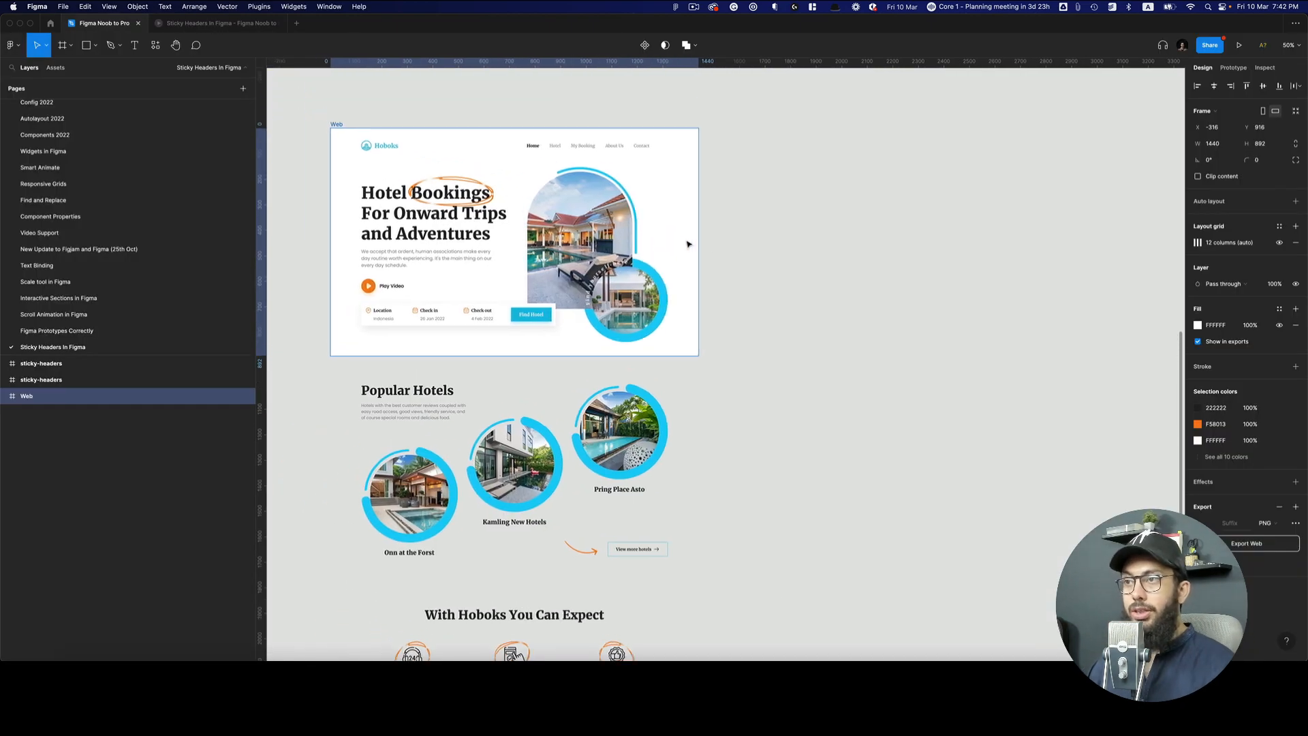
Wrap the booking bar in a 1440-wide frame and rename it 'Trigger'.
key("Cmd+2")
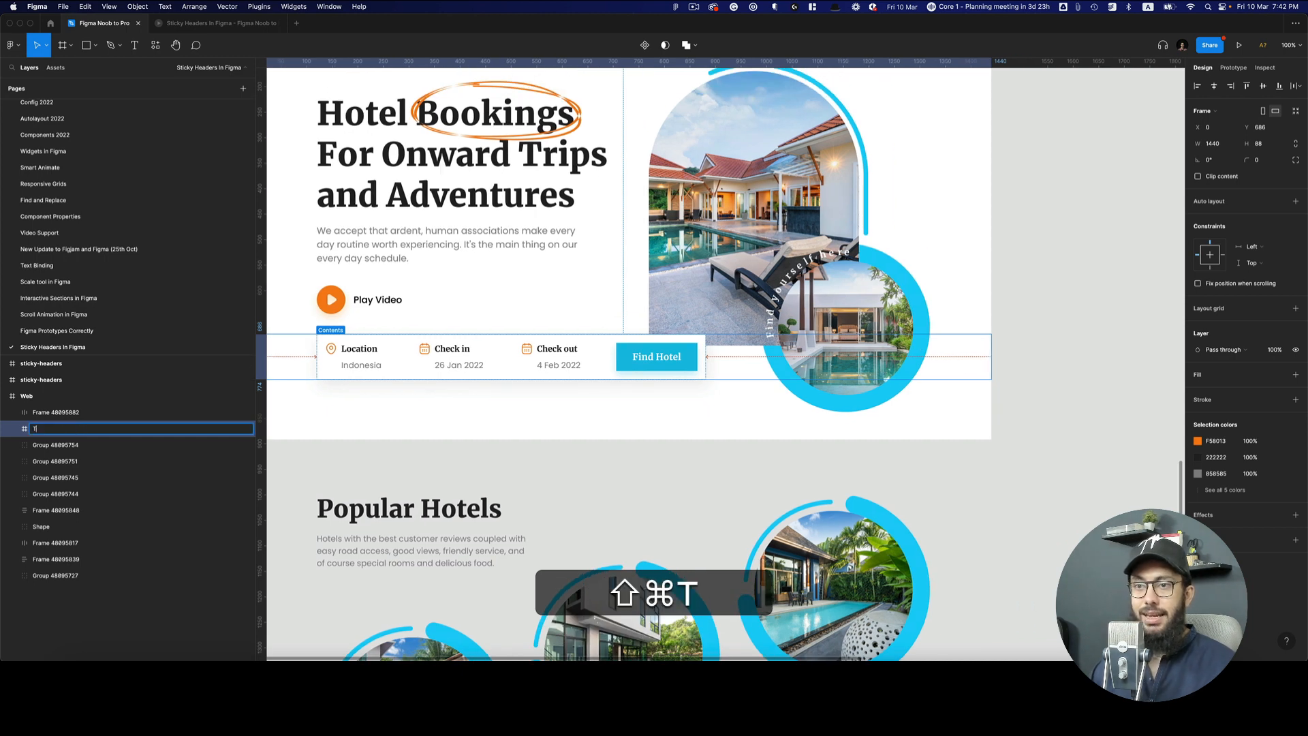
type("Trigger 1")
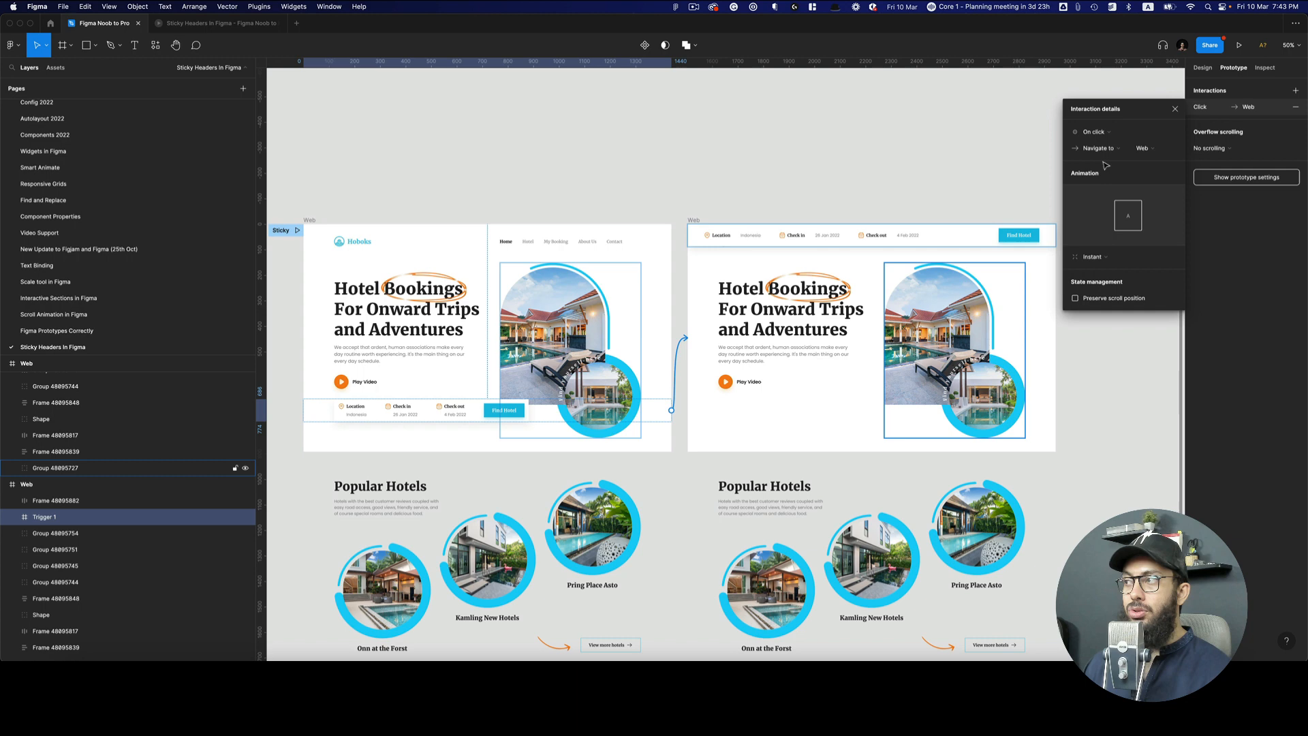
Make the link fire on Mouse enter with a Dissolve transition, preserving scroll position.
left_click(1093, 131)
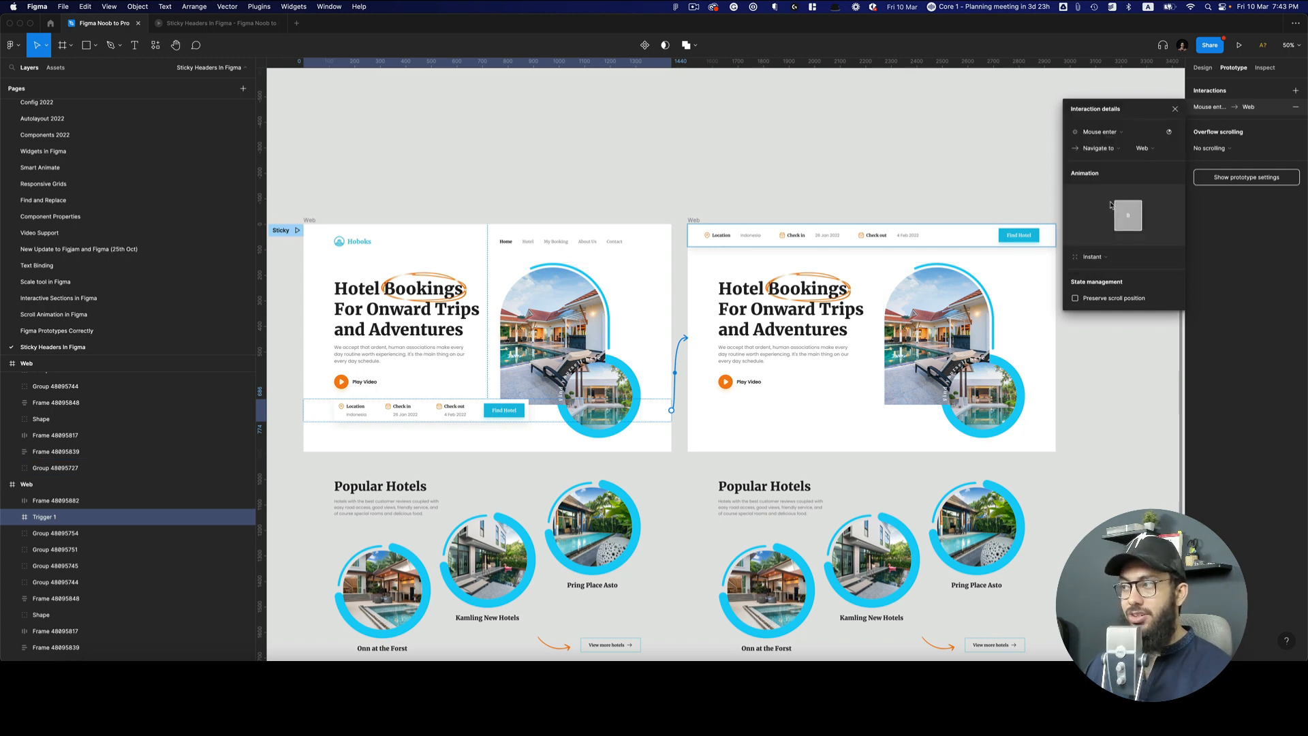
left_click(1092, 257)
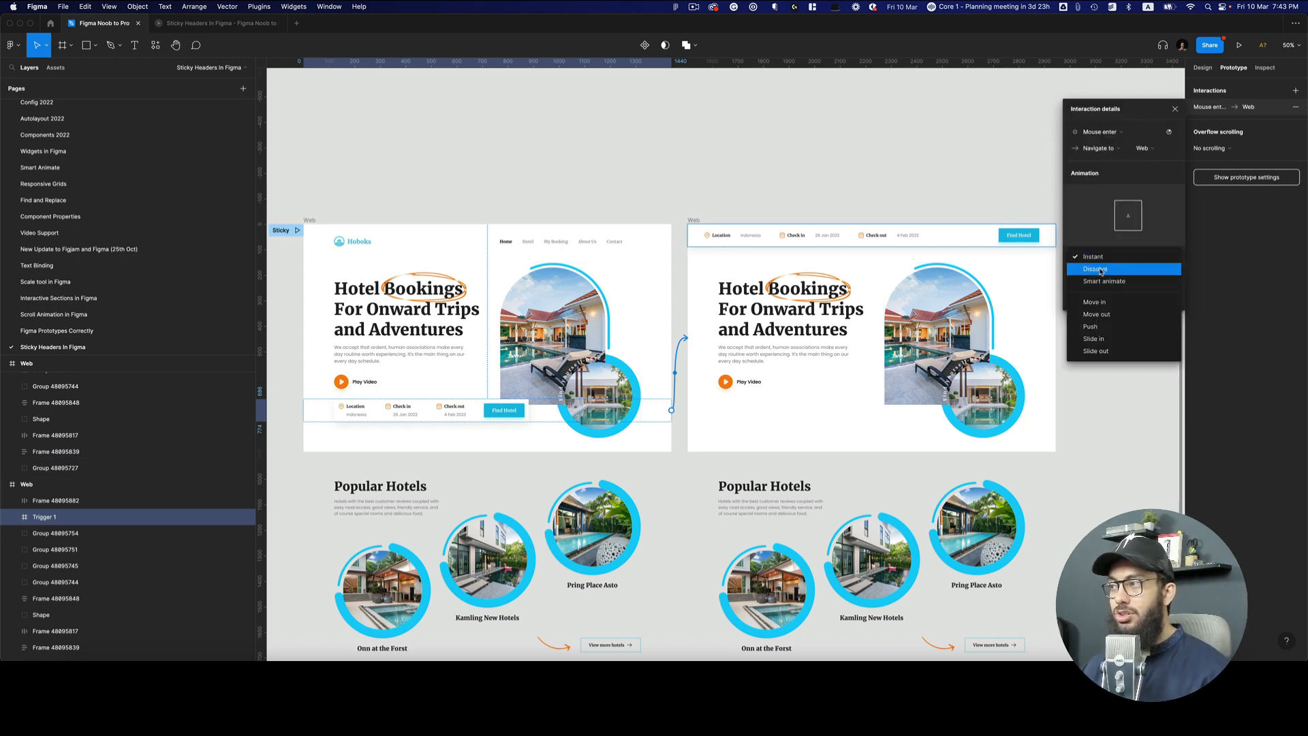
left_click(1096, 269)
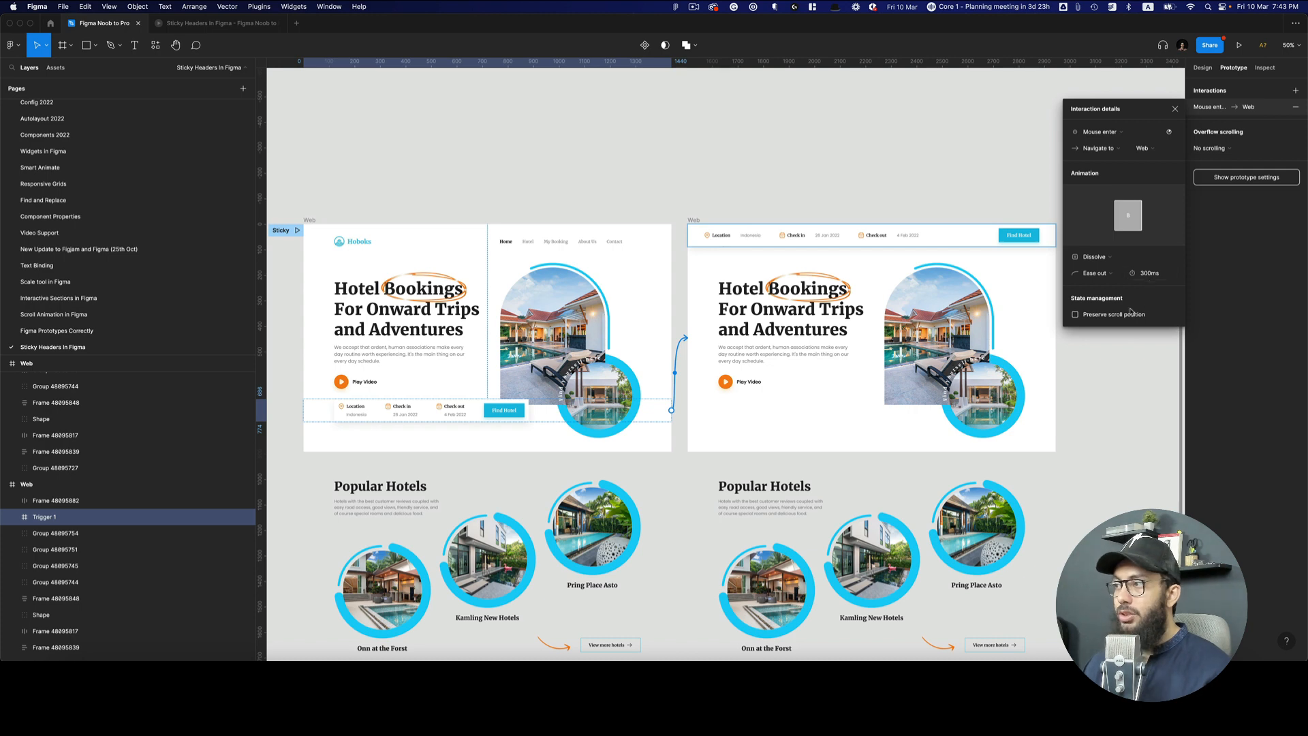
left_click(1076, 314)
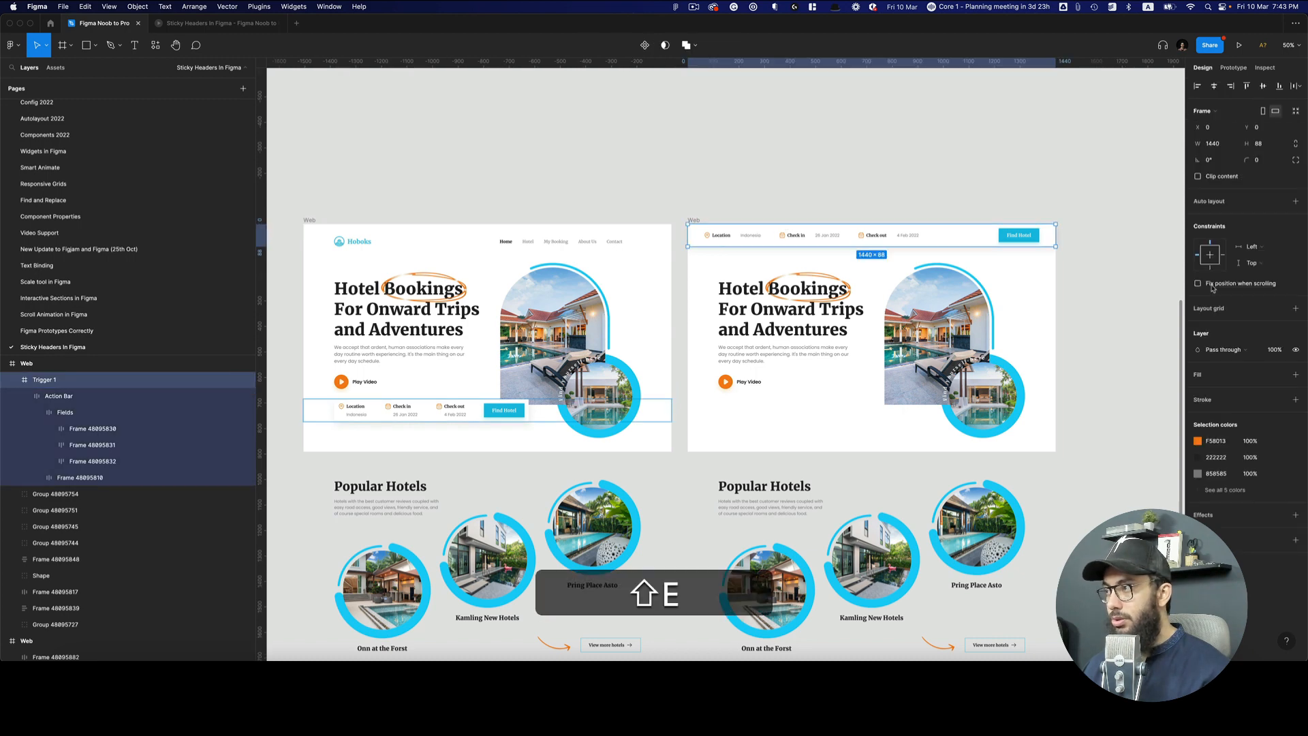
Fix the copy's top booking bar while scrolling and start the prototype preview.
left_click(1198, 283)
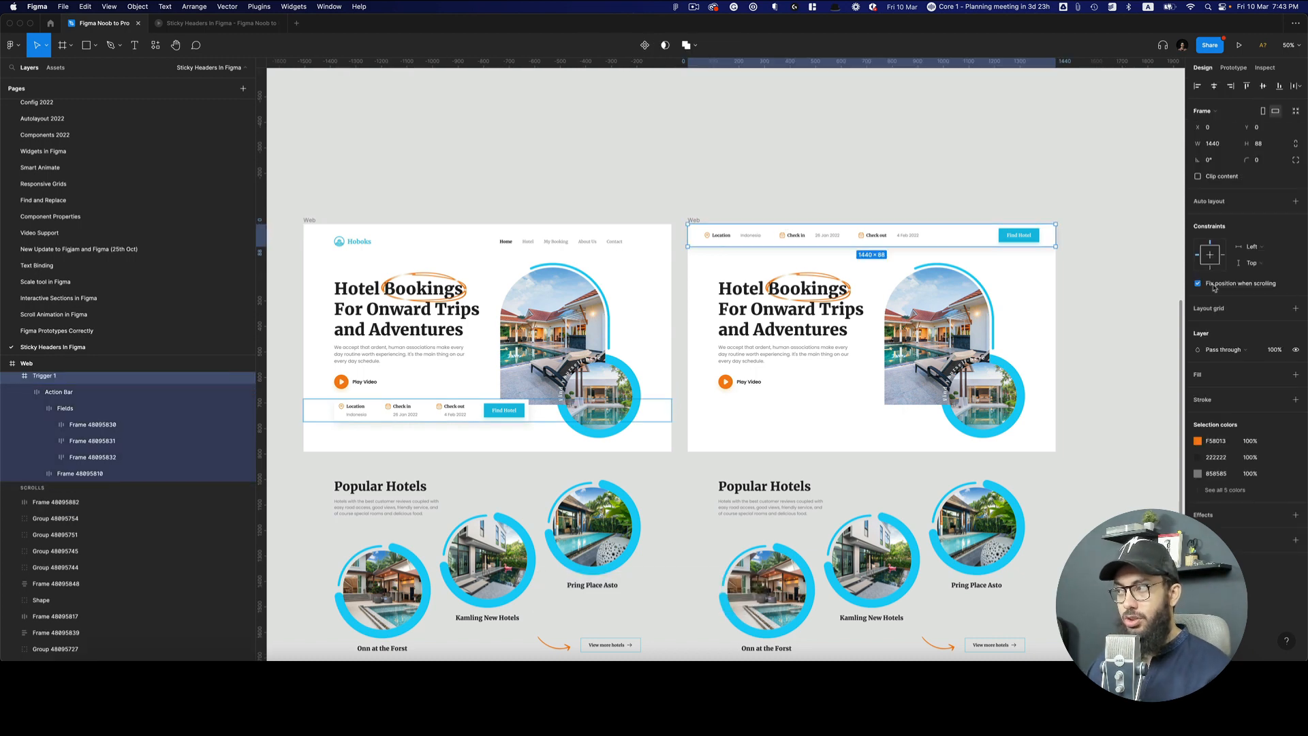
left_click(1238, 45)
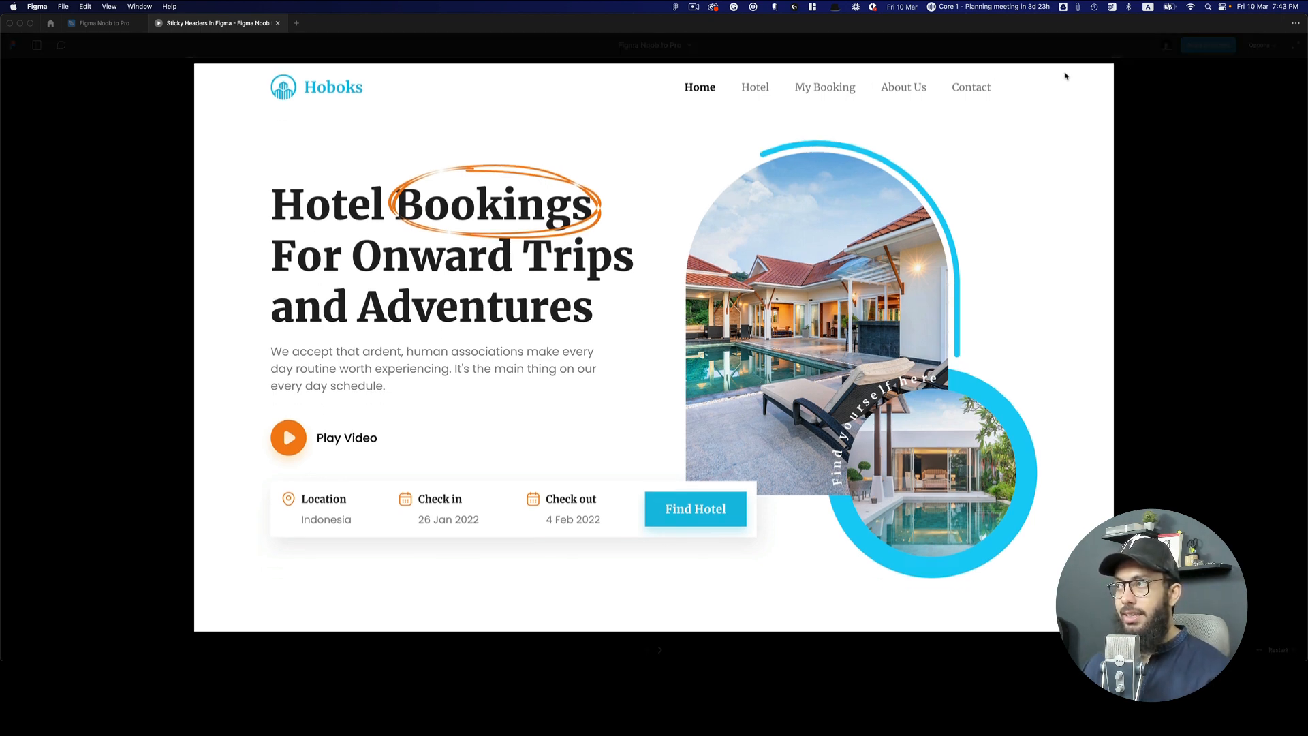
scroll("down", 3)
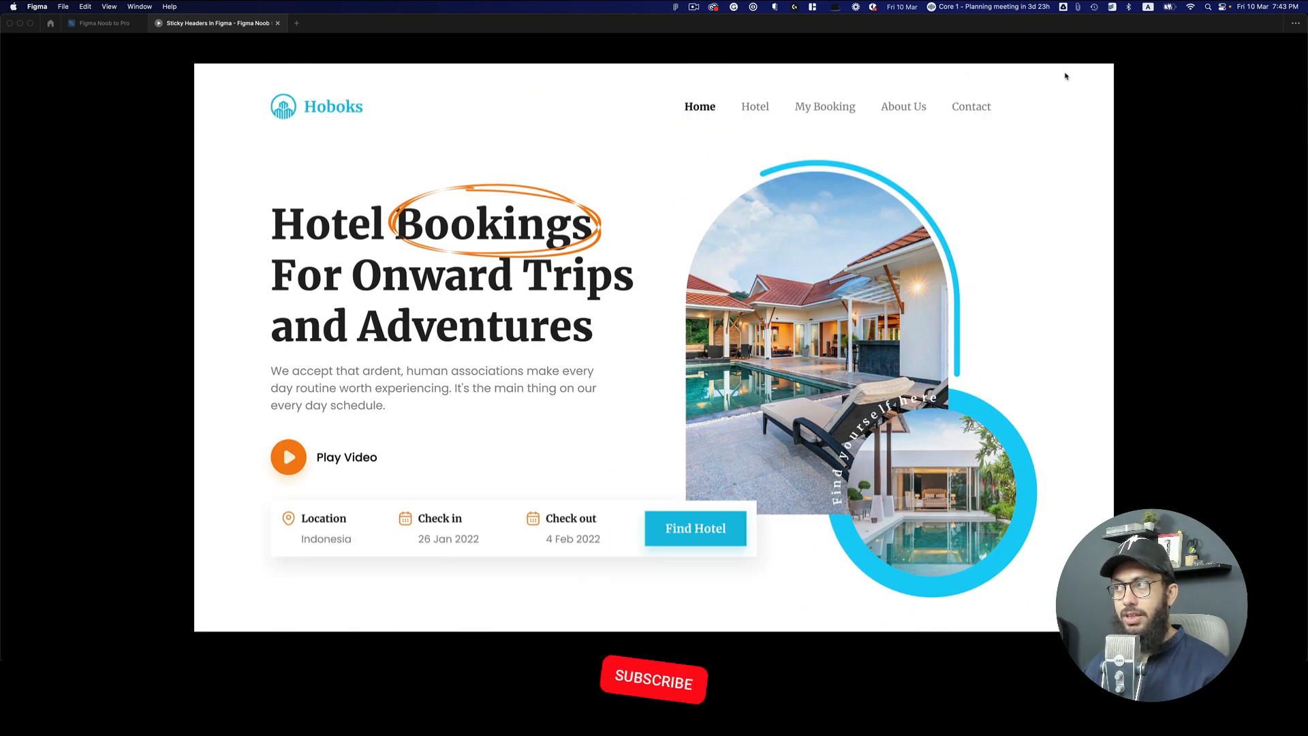
left_click(654, 683)
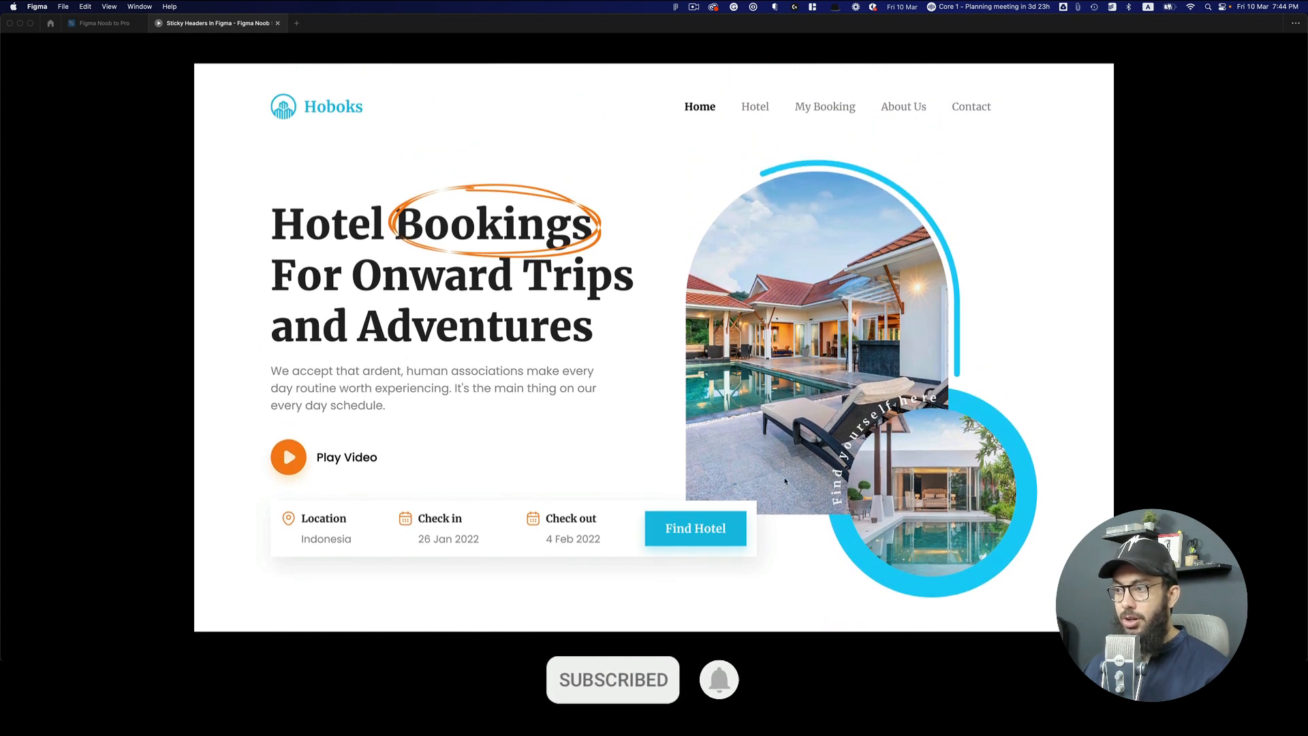
scroll("down", 3)
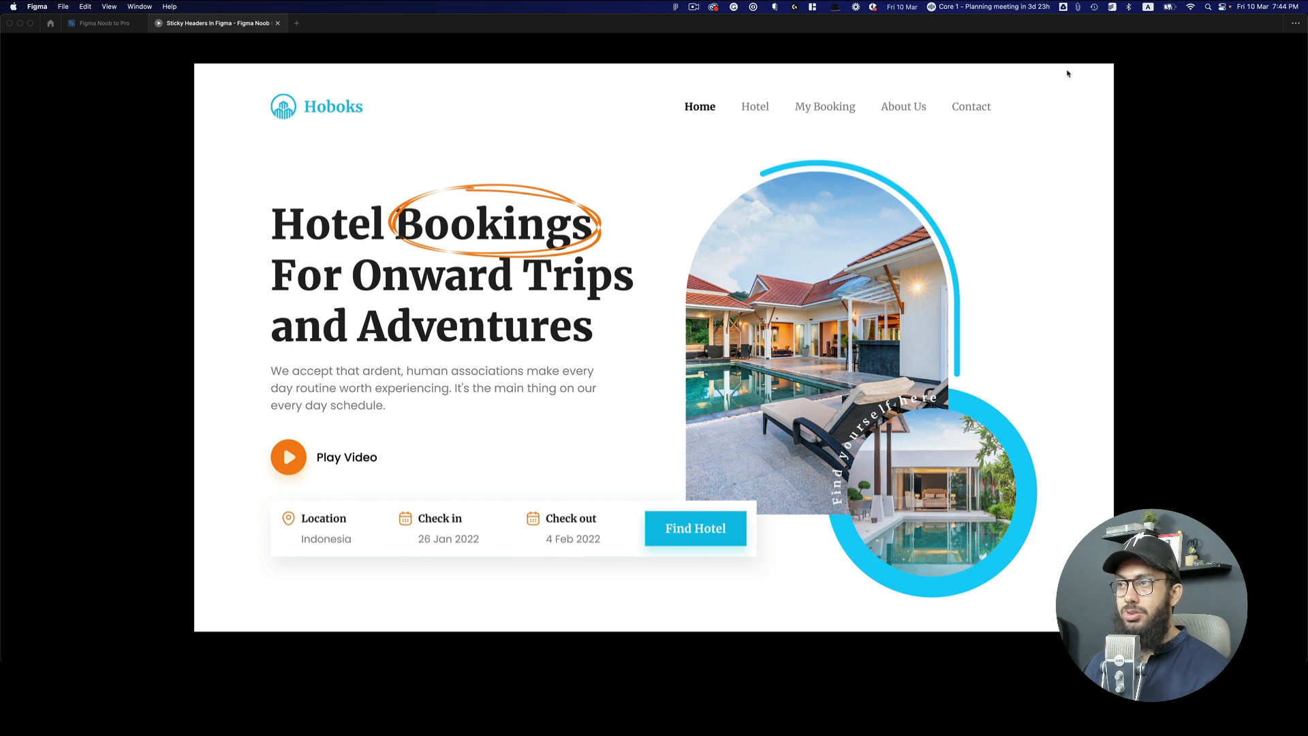
scroll("down", 3)
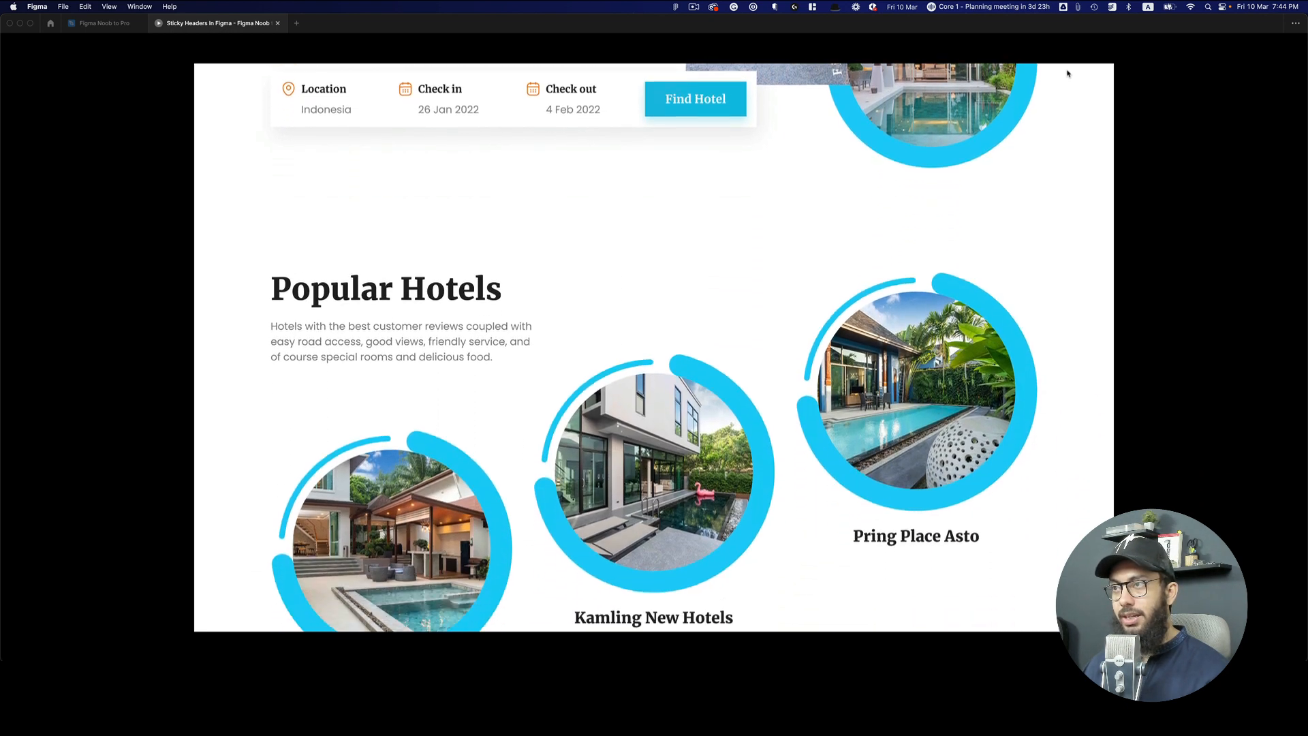
scroll("down", 3)
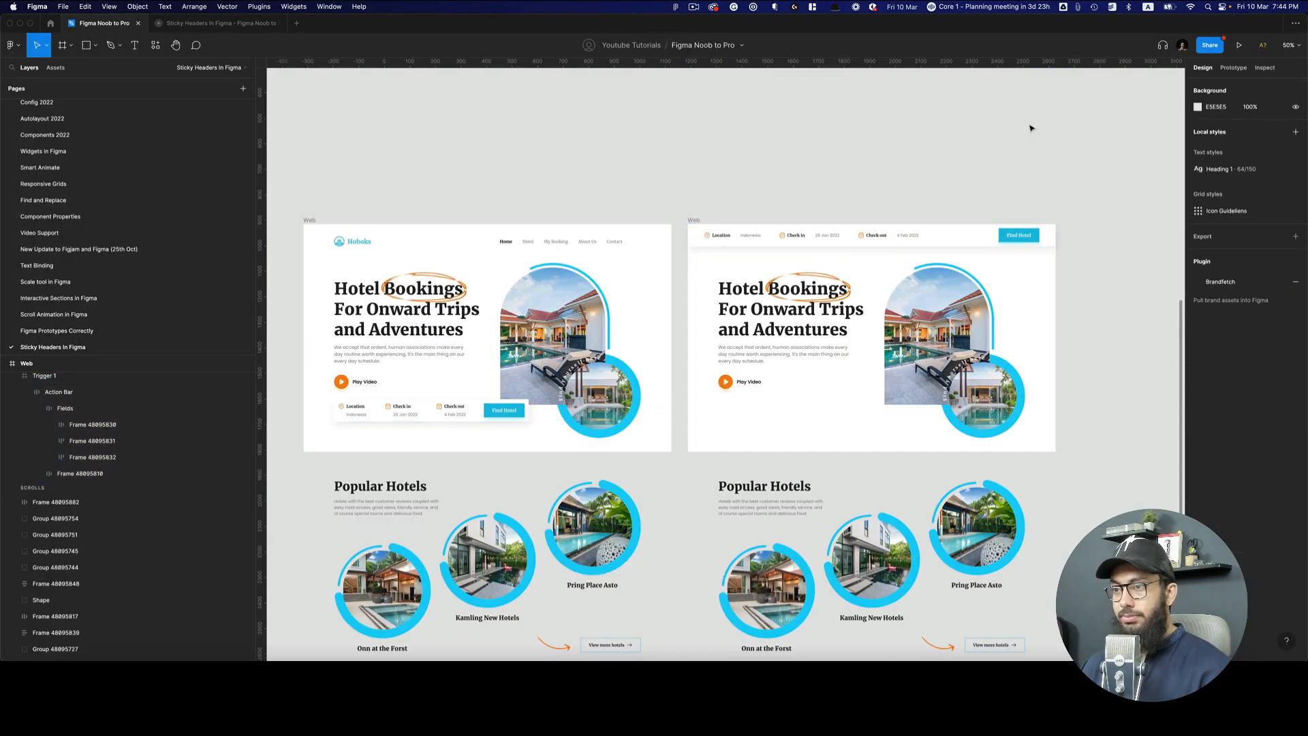
Preview the copied page in the prototype, then return to the canvas at the orange banner.
scroll("down", 3)
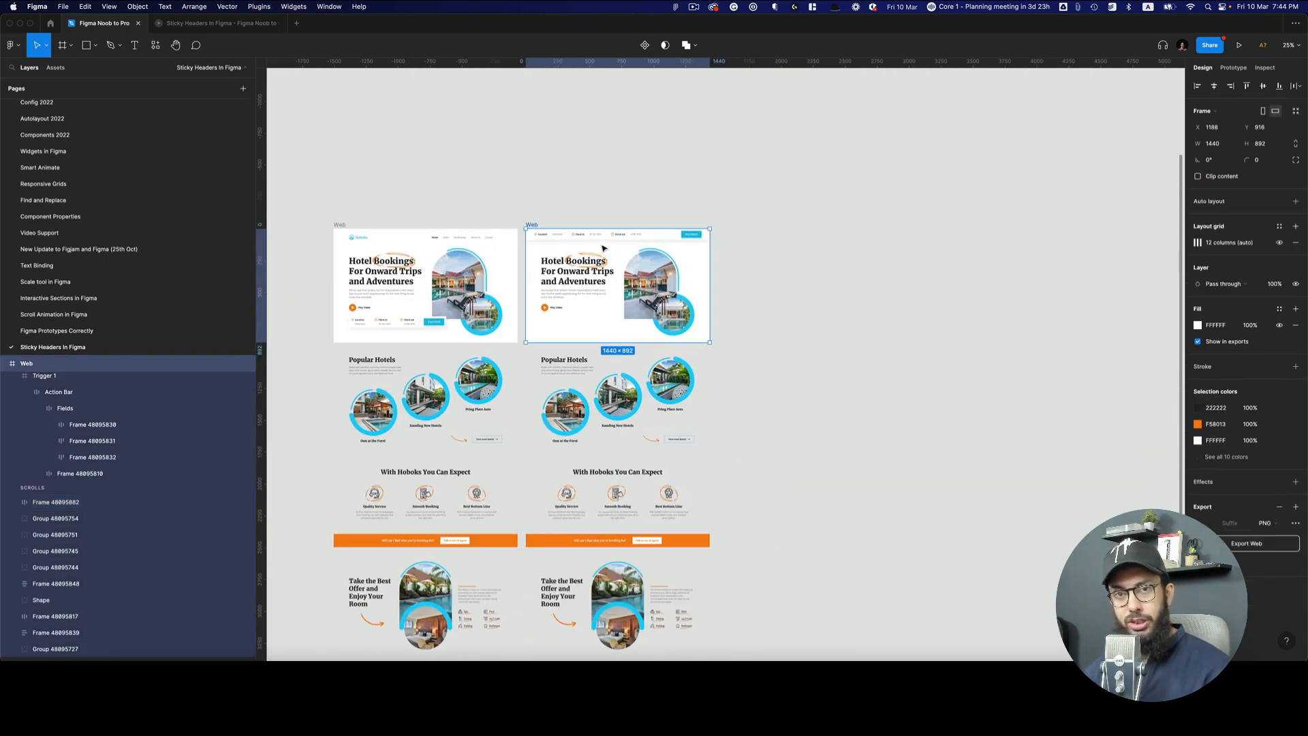
left_click(1240, 45)
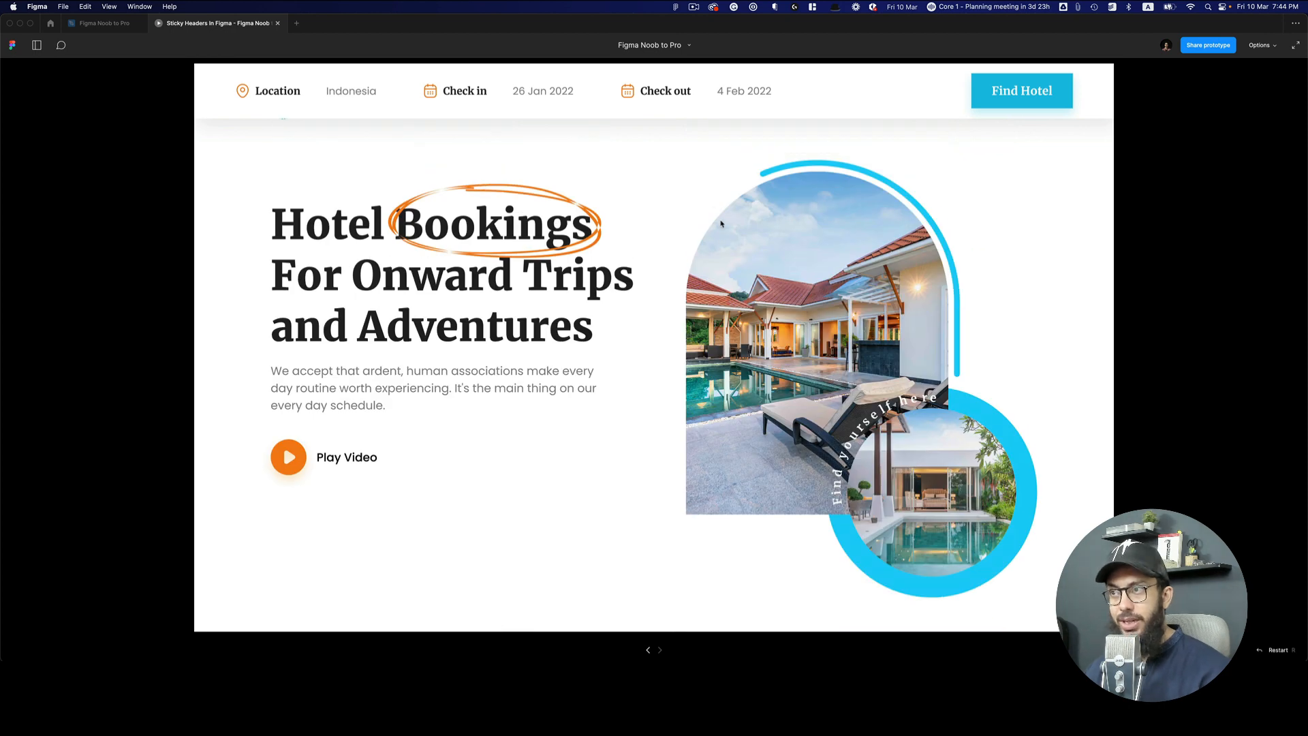
key("cmd")
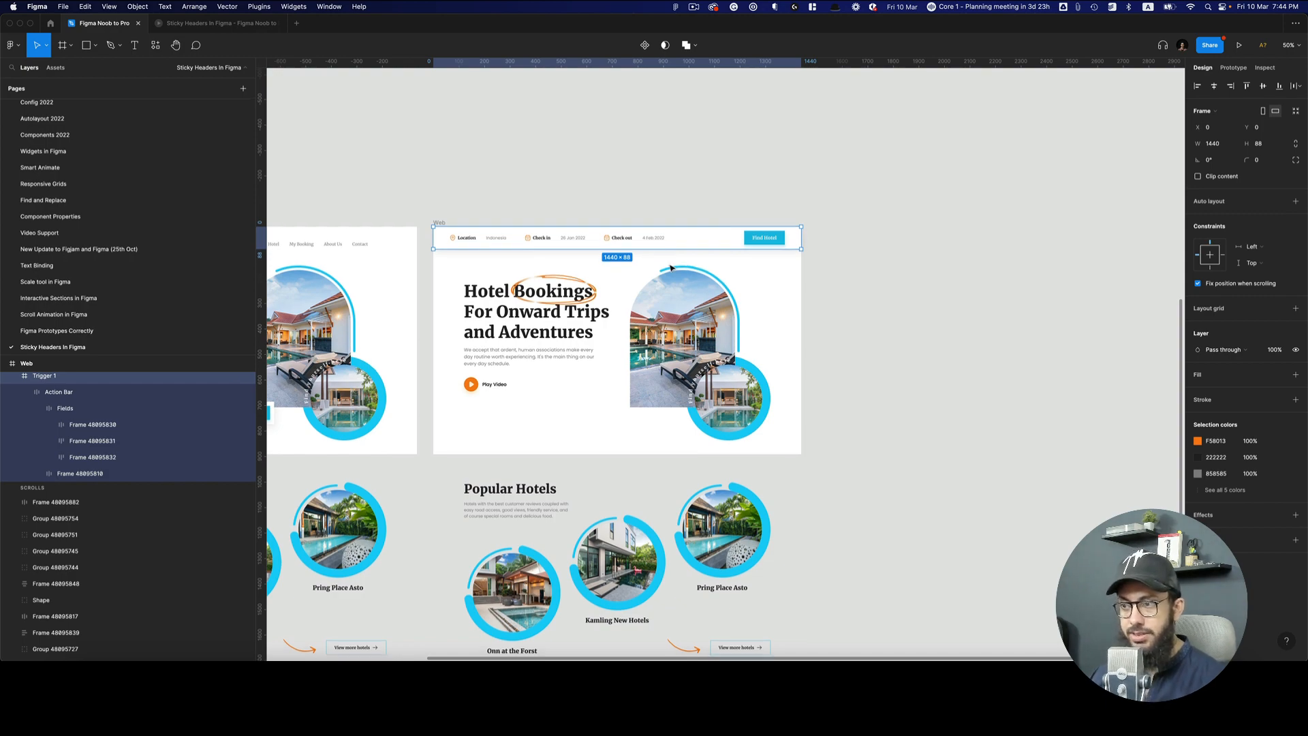
scroll("down", 3)
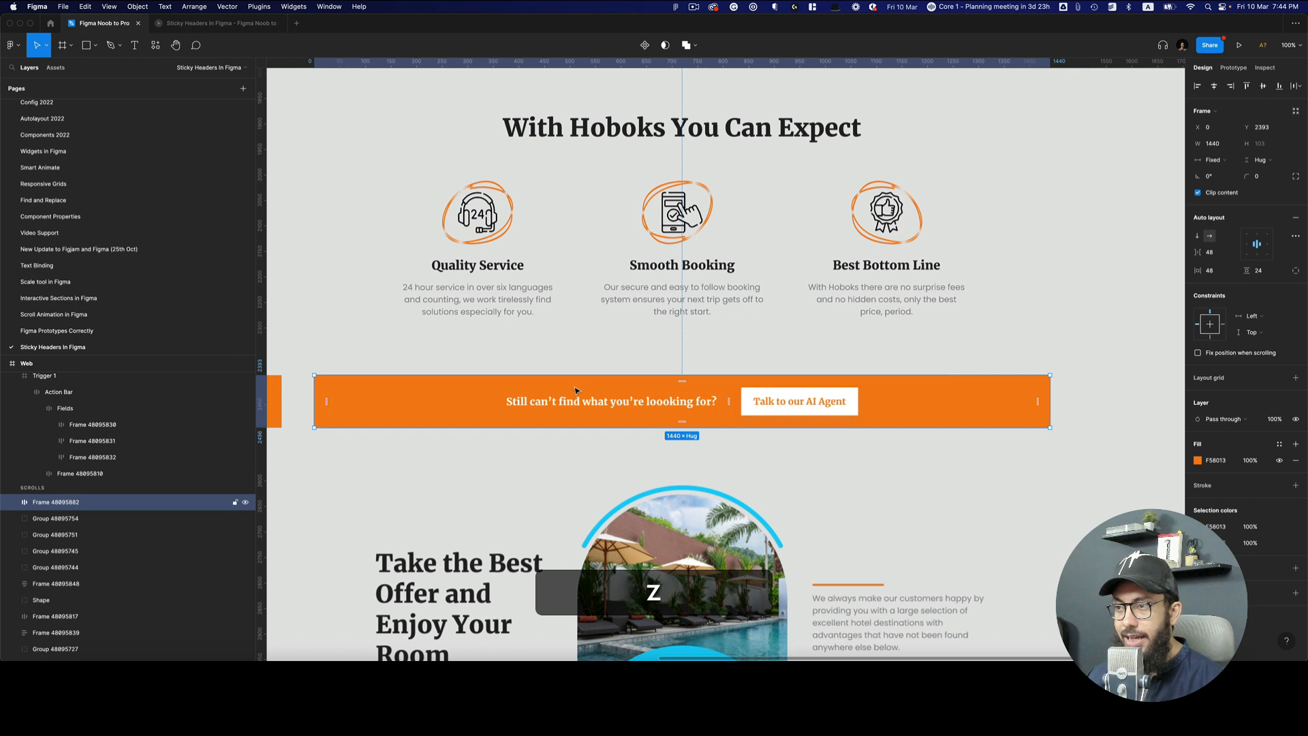
Wrap the orange banner in a new full-width frame named 'Trigger 2'.
key("cmd+z")
type("Trig")
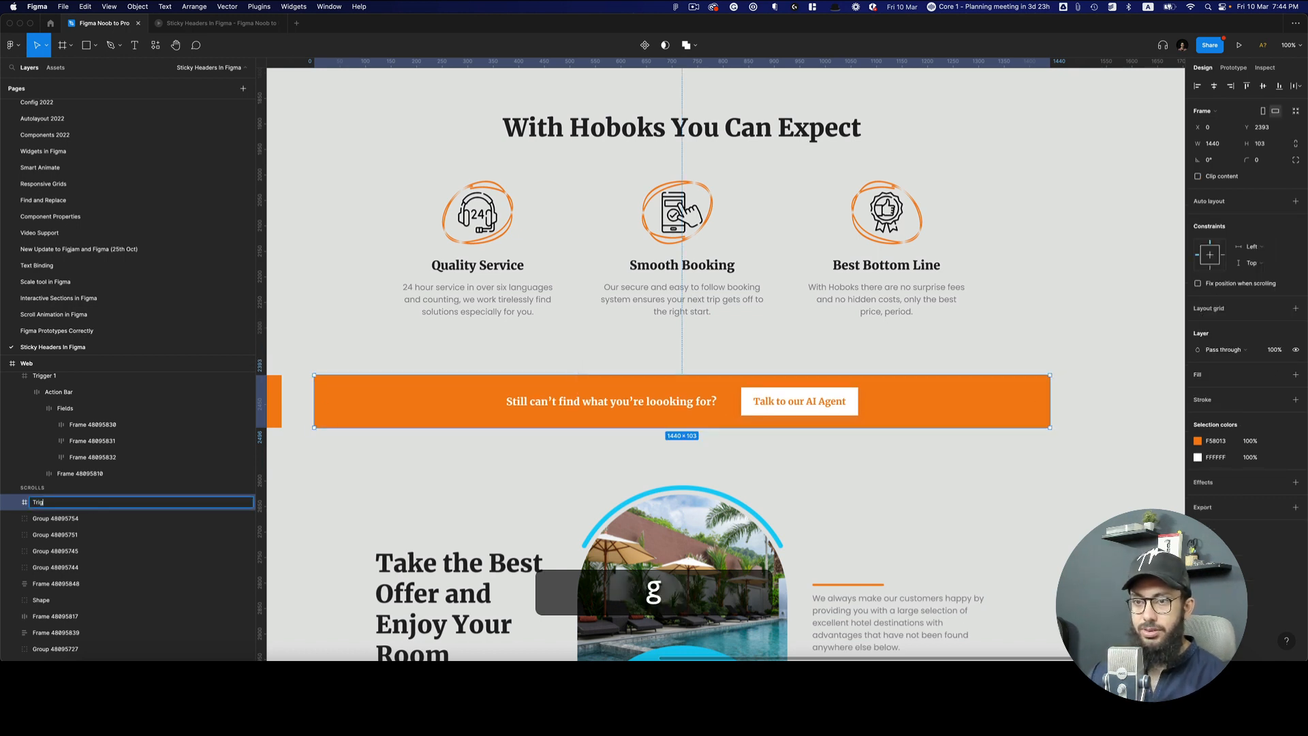
type("ger 2")
key("Enter")
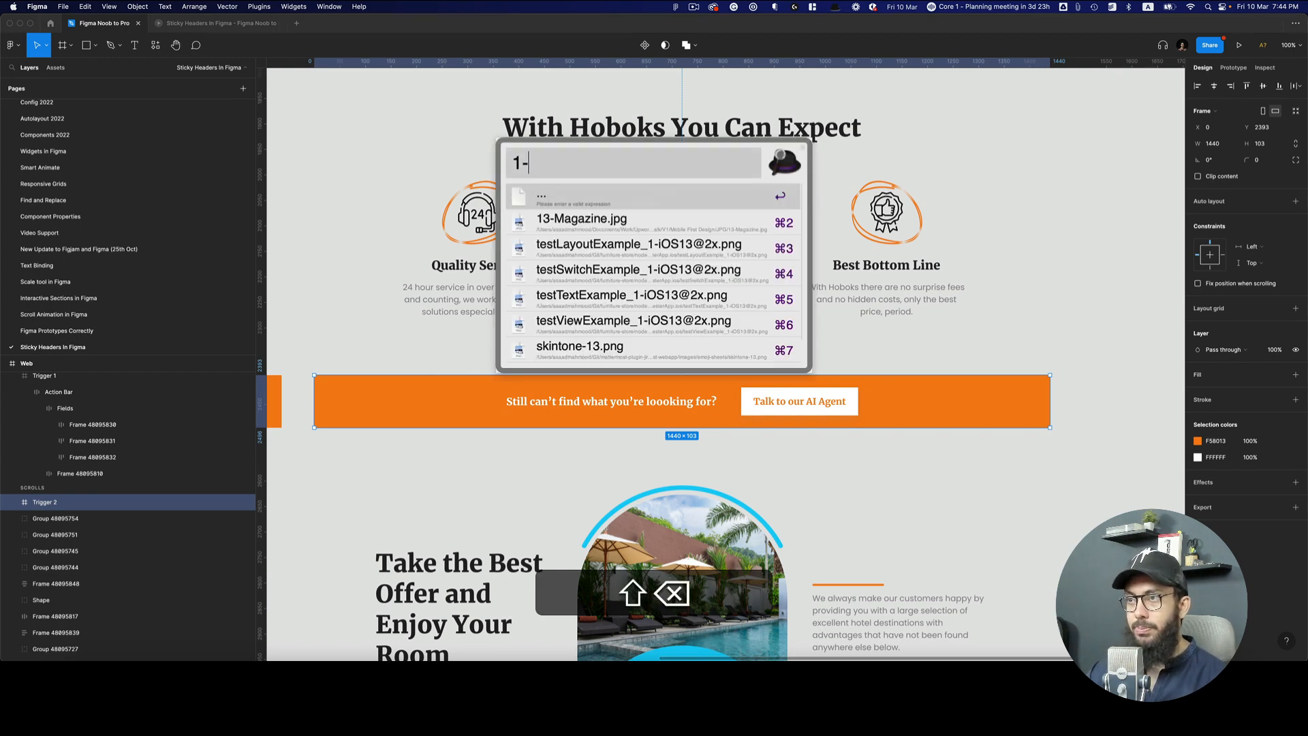
type("103+88")
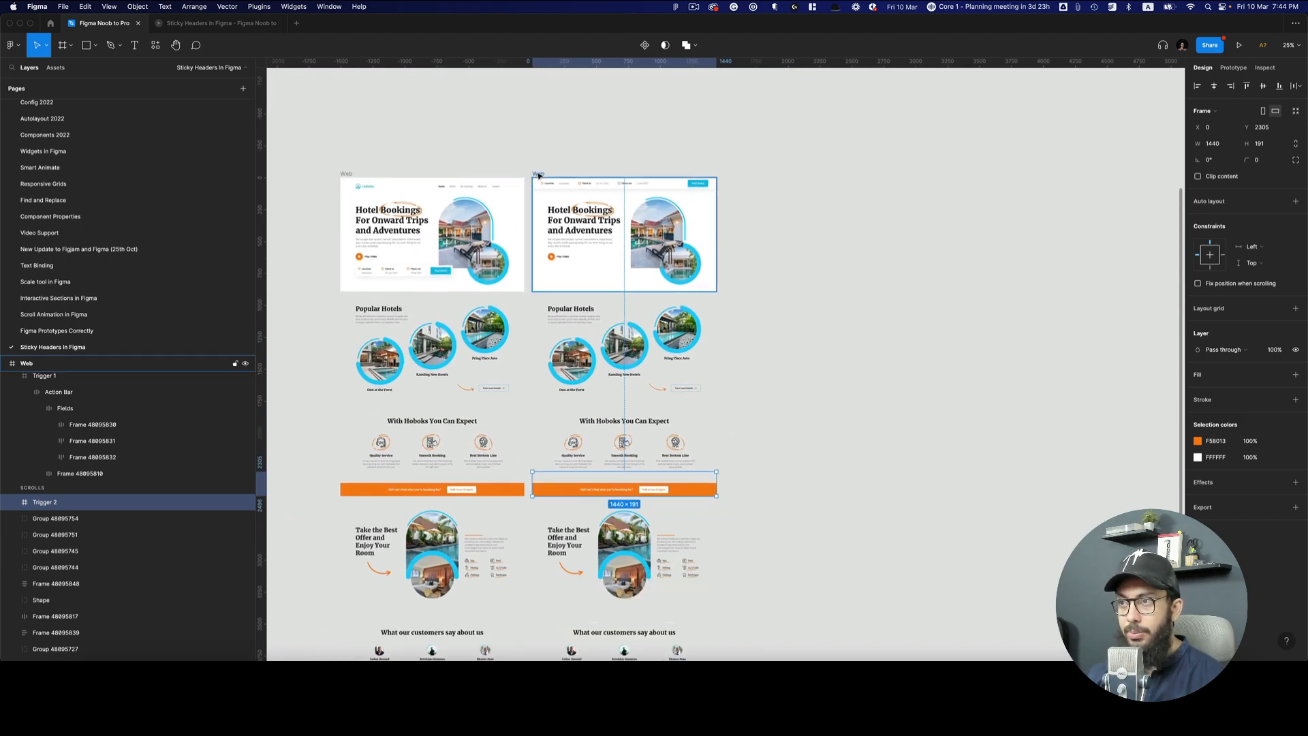
Duplicate the Web frame into a third copy and link Trigger 2 to it with its trigger type.
key("cmd+d")
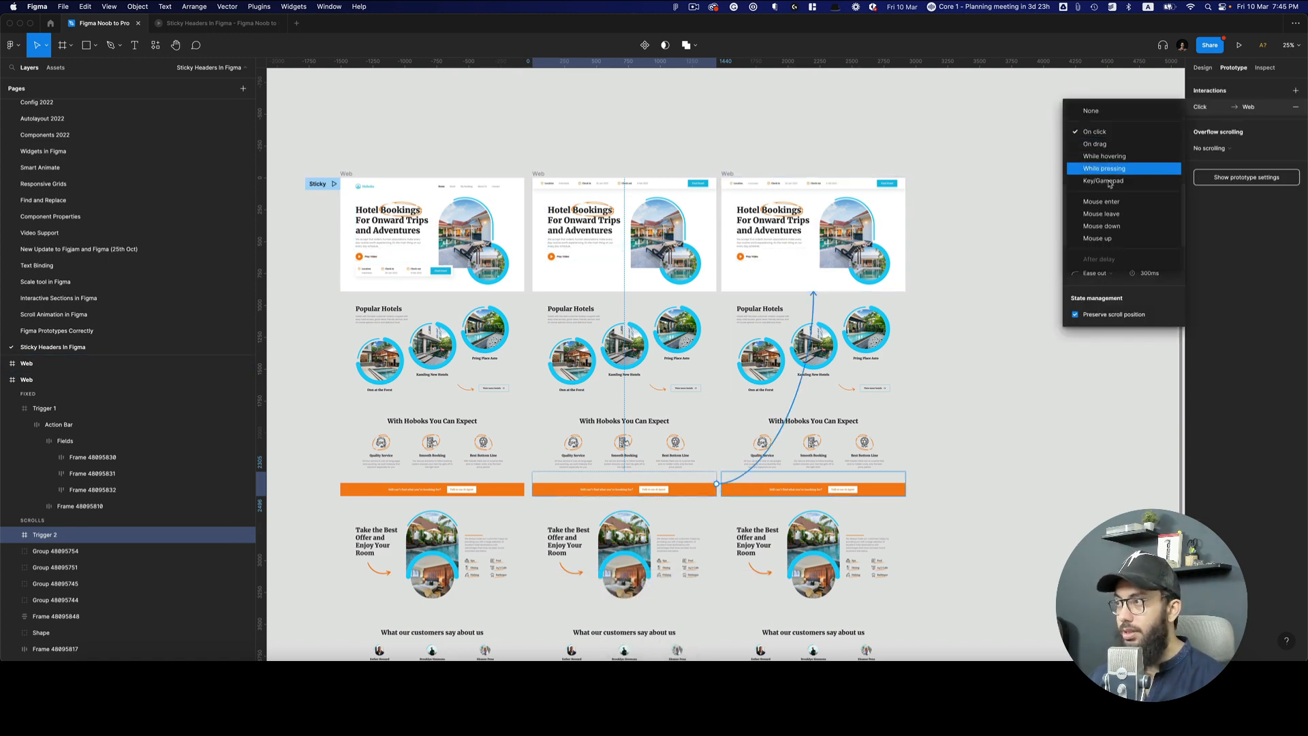
left_click(1101, 201)
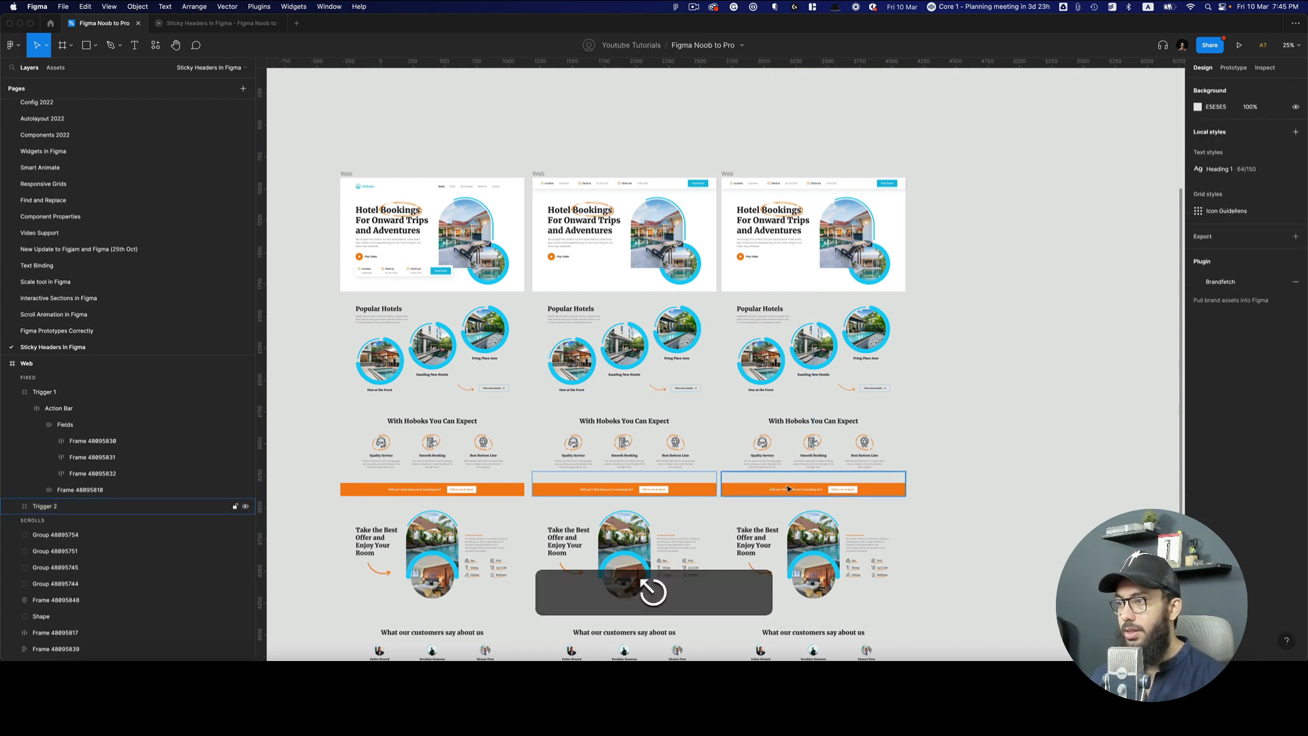
Pin the third page's Trigger 2 at Y 0, fixed while scrolling, and start the preview.
left_click(812, 489)
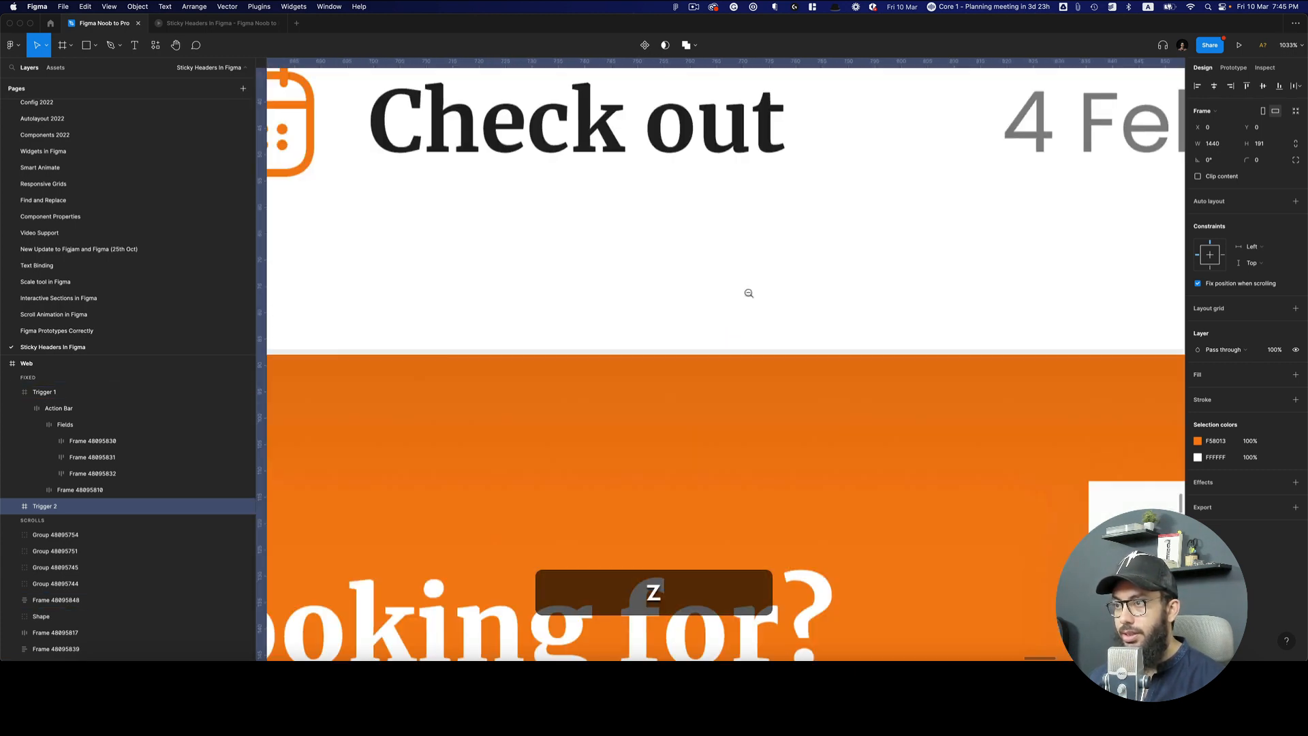
key("shift+0")
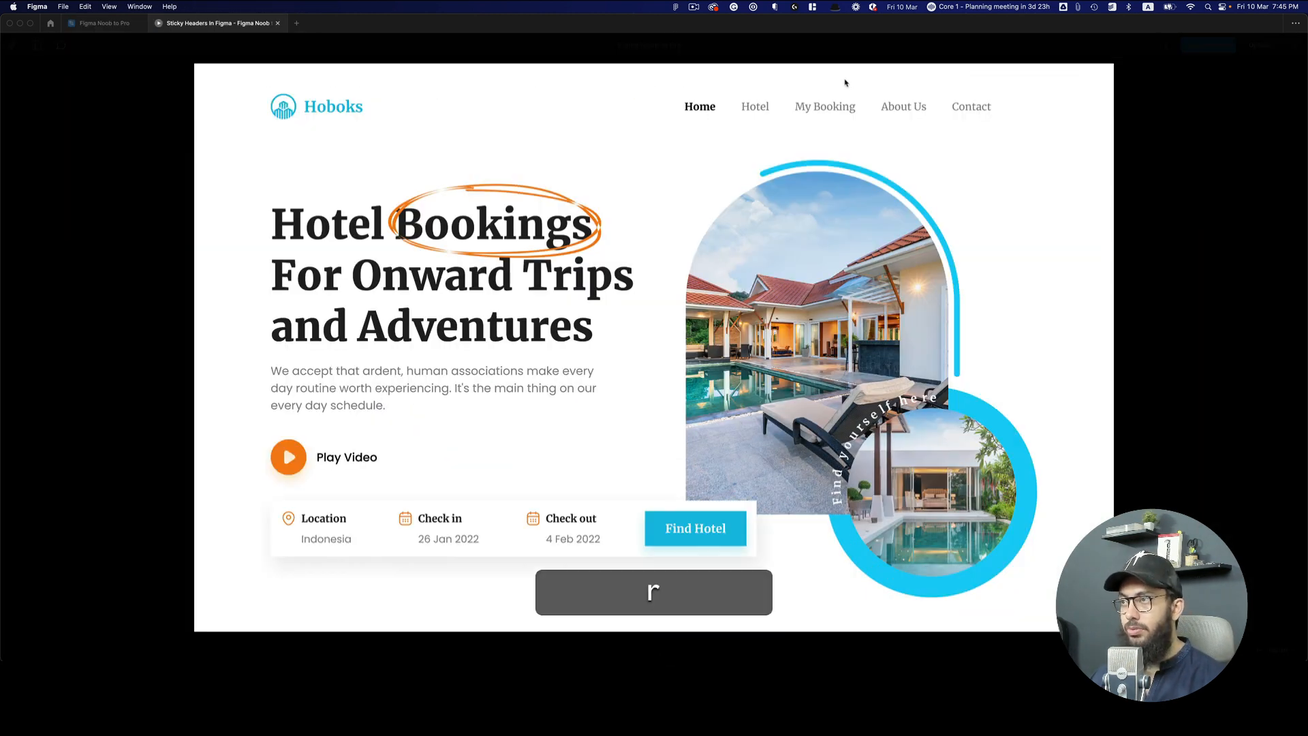
Scroll the prototype to confirm both headers stay stacked at the top, then close the preview.
scroll("down", 3)
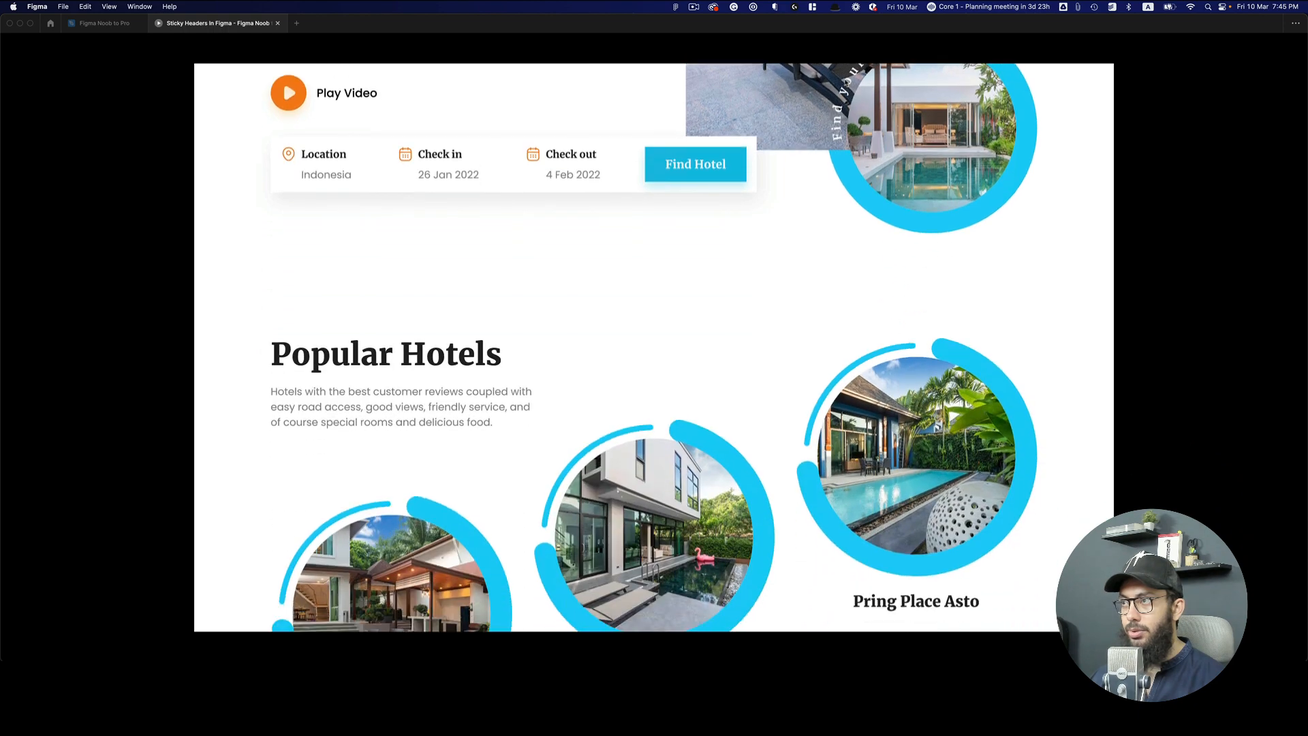
scroll("down", 3)
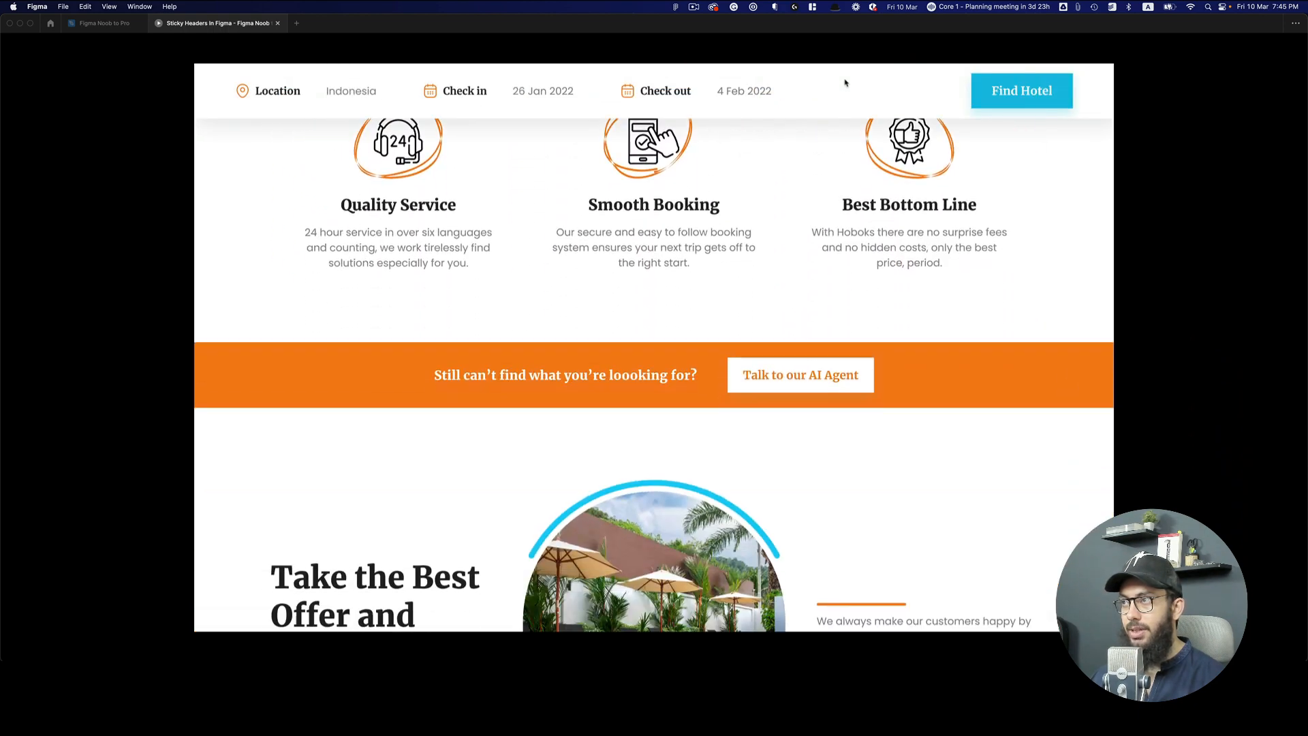
scroll("down", 3)
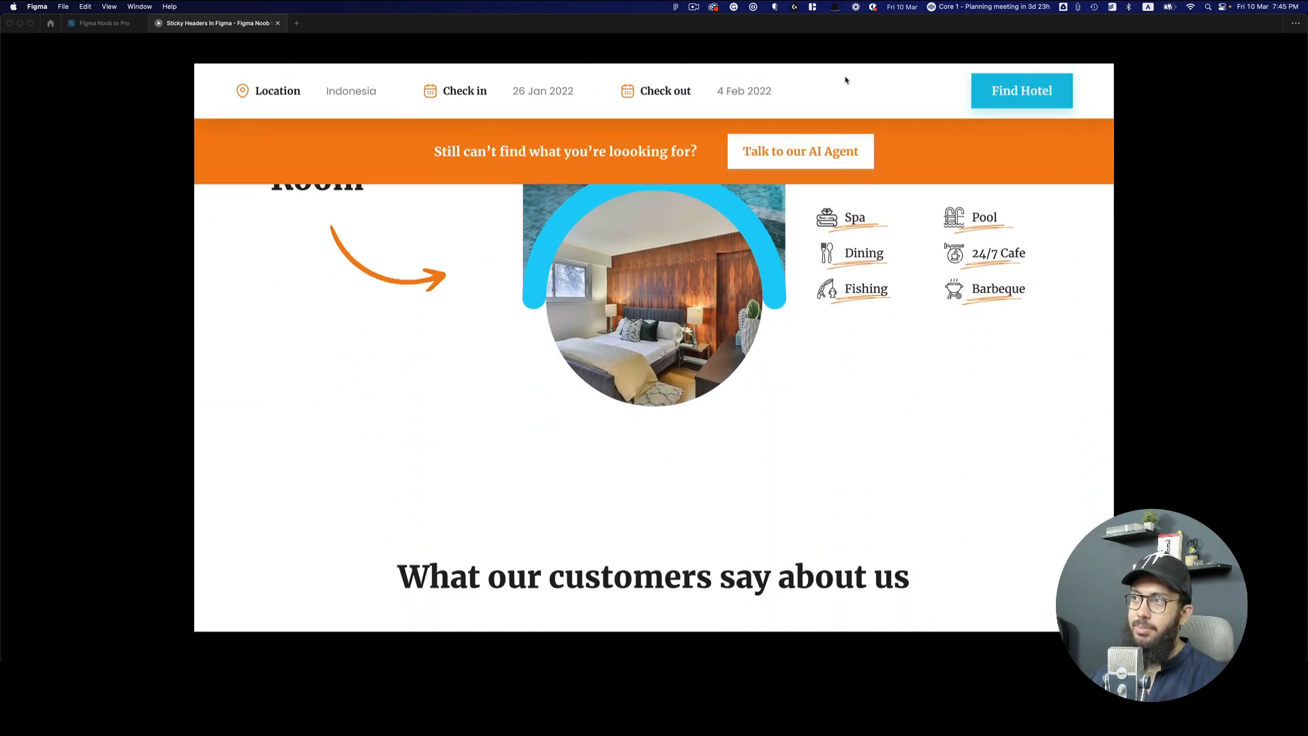
scroll("down", 3)
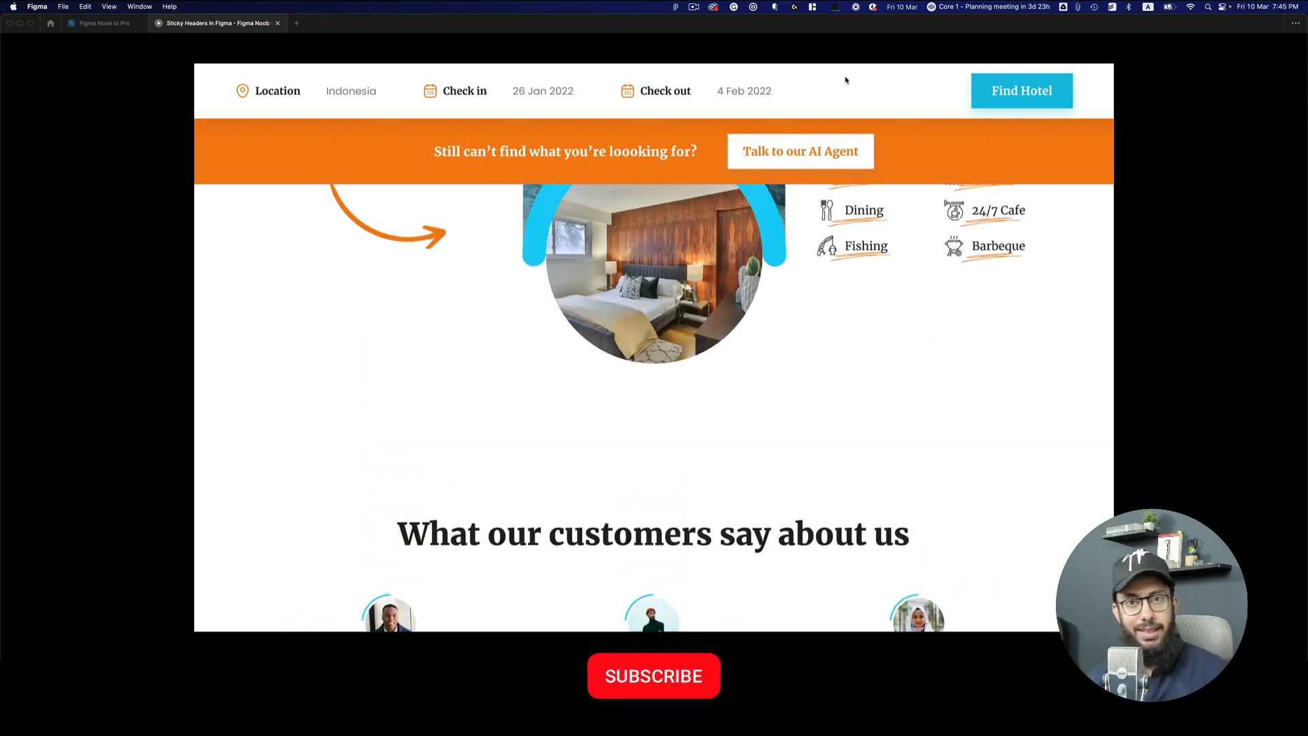
left_click(653, 695)
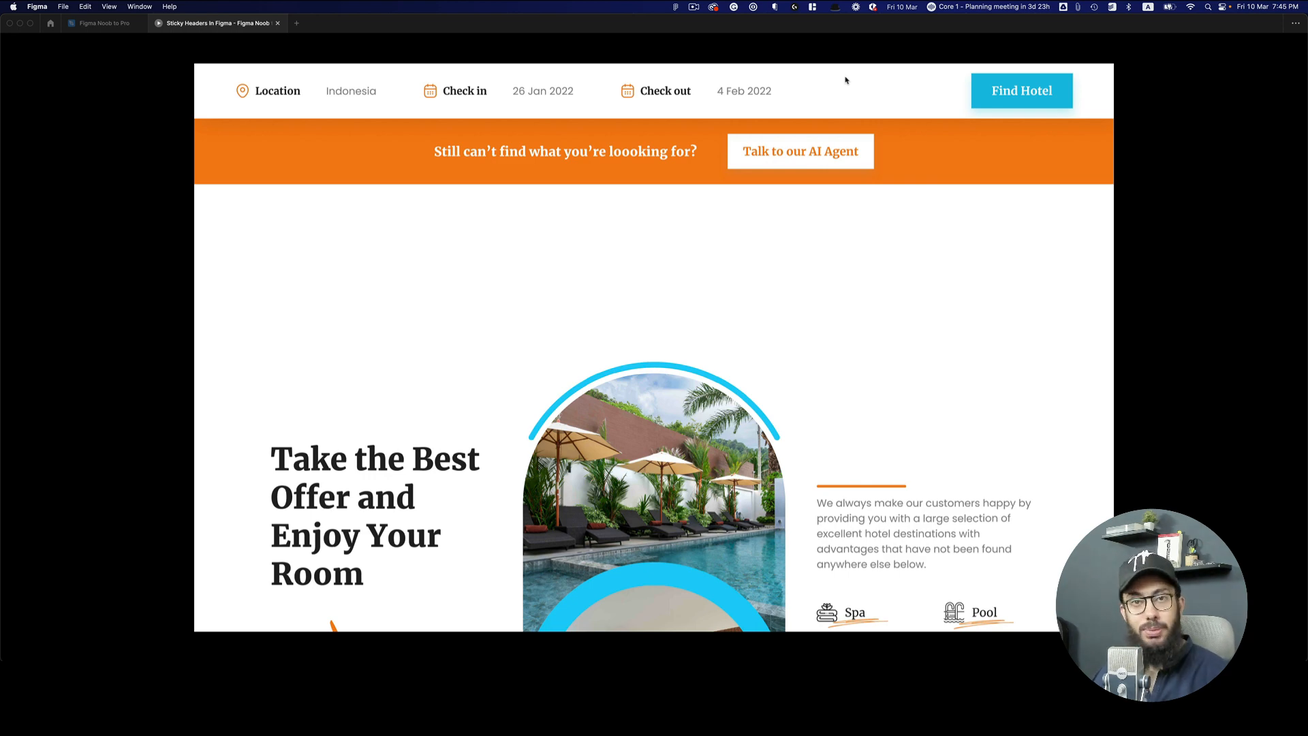
scroll("down", 3)
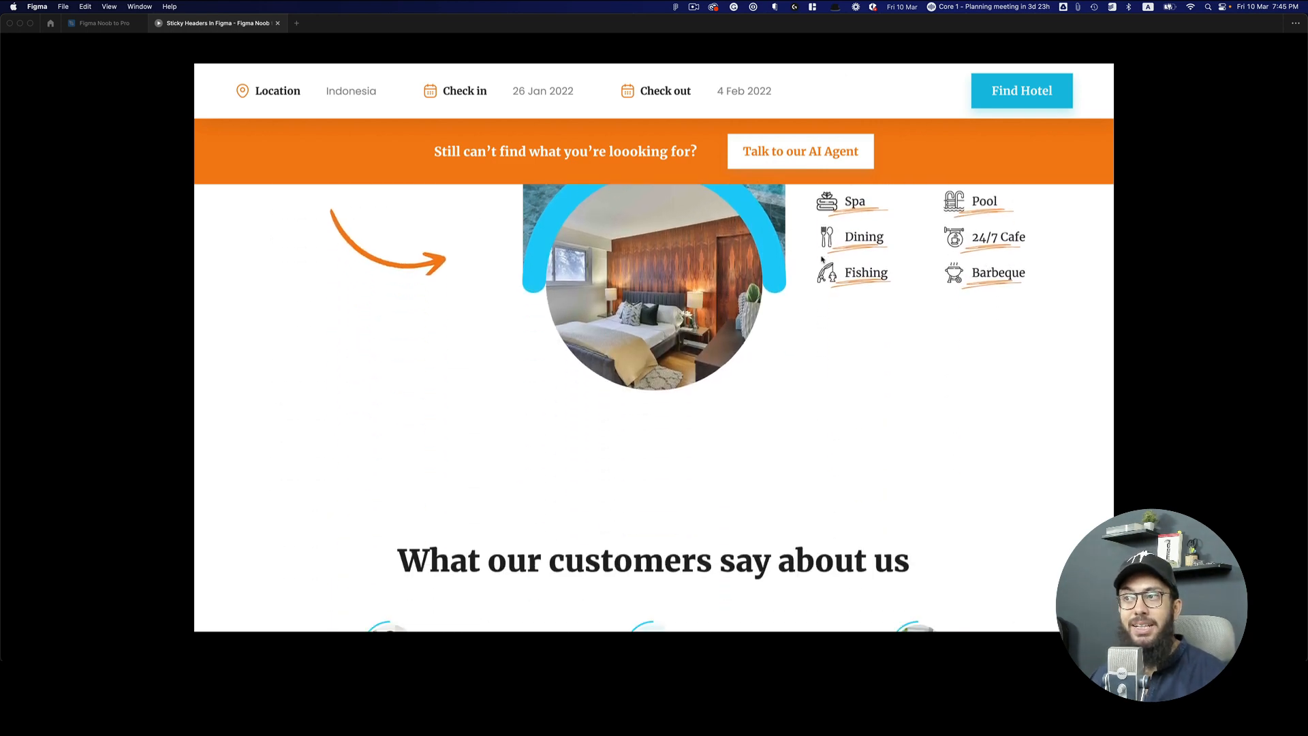
scroll("down", 3)
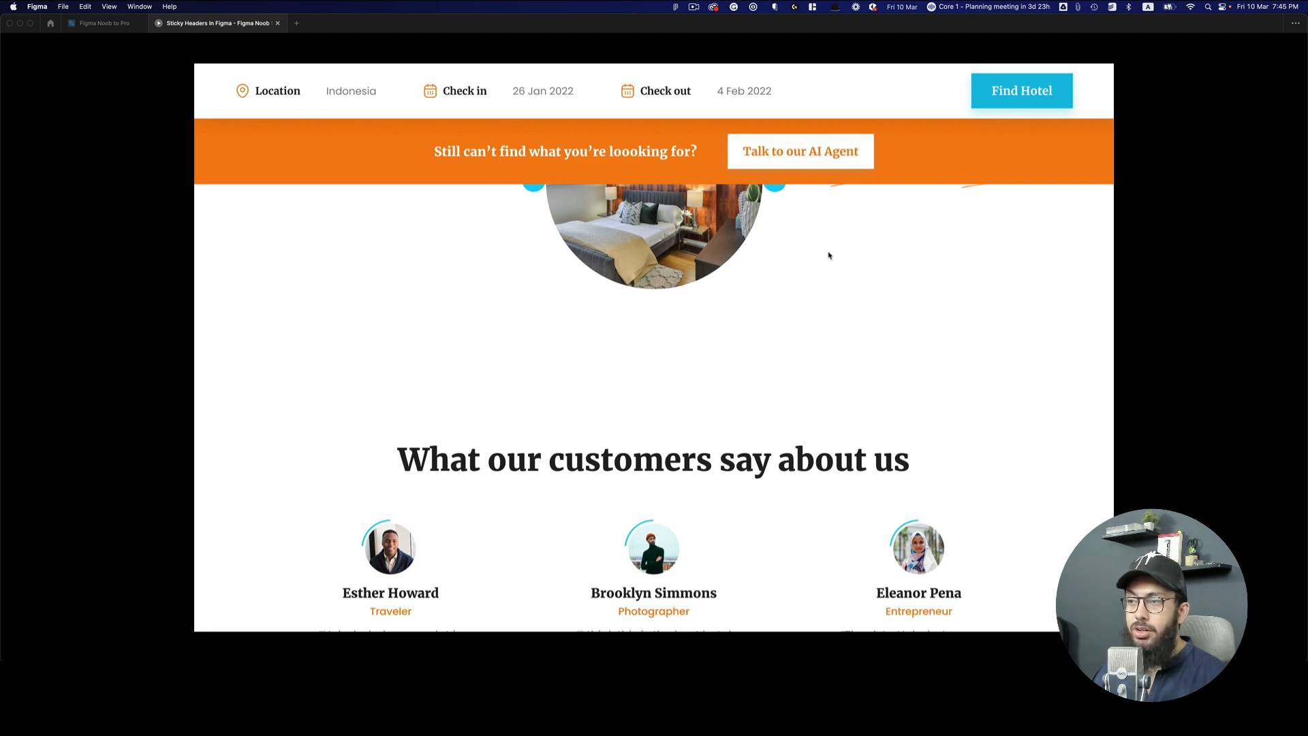
scroll("up", 3)
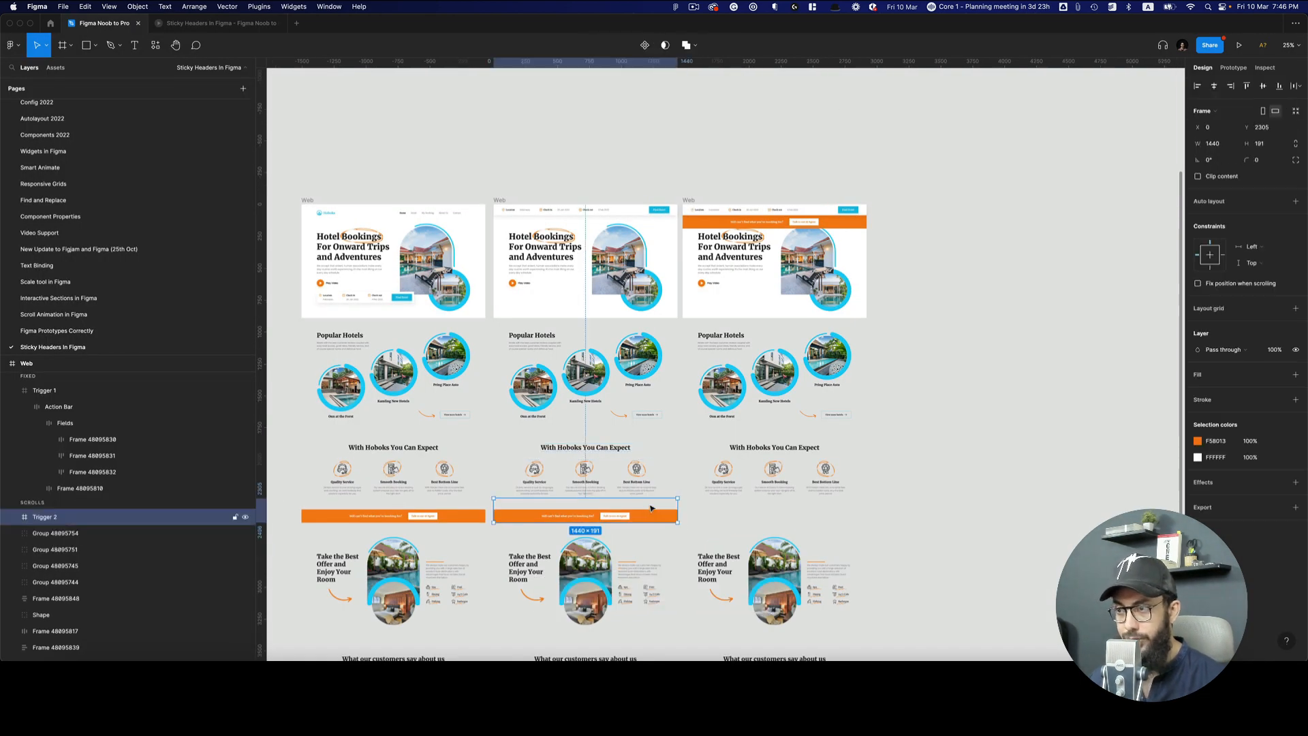
Paste a copy of Trigger 2 into the third page and shrink it to a 49 px Trigger 3 strip.
key("Cmd+c")
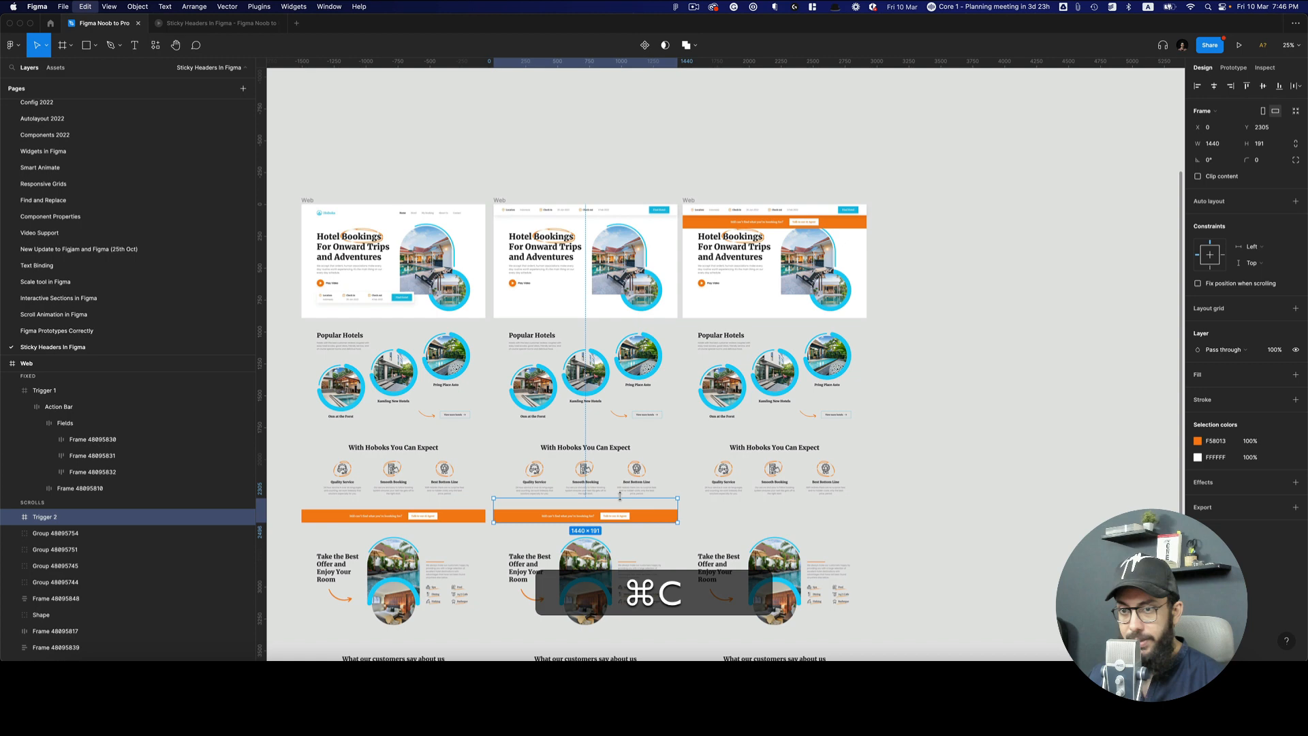
key("Cmd+V")
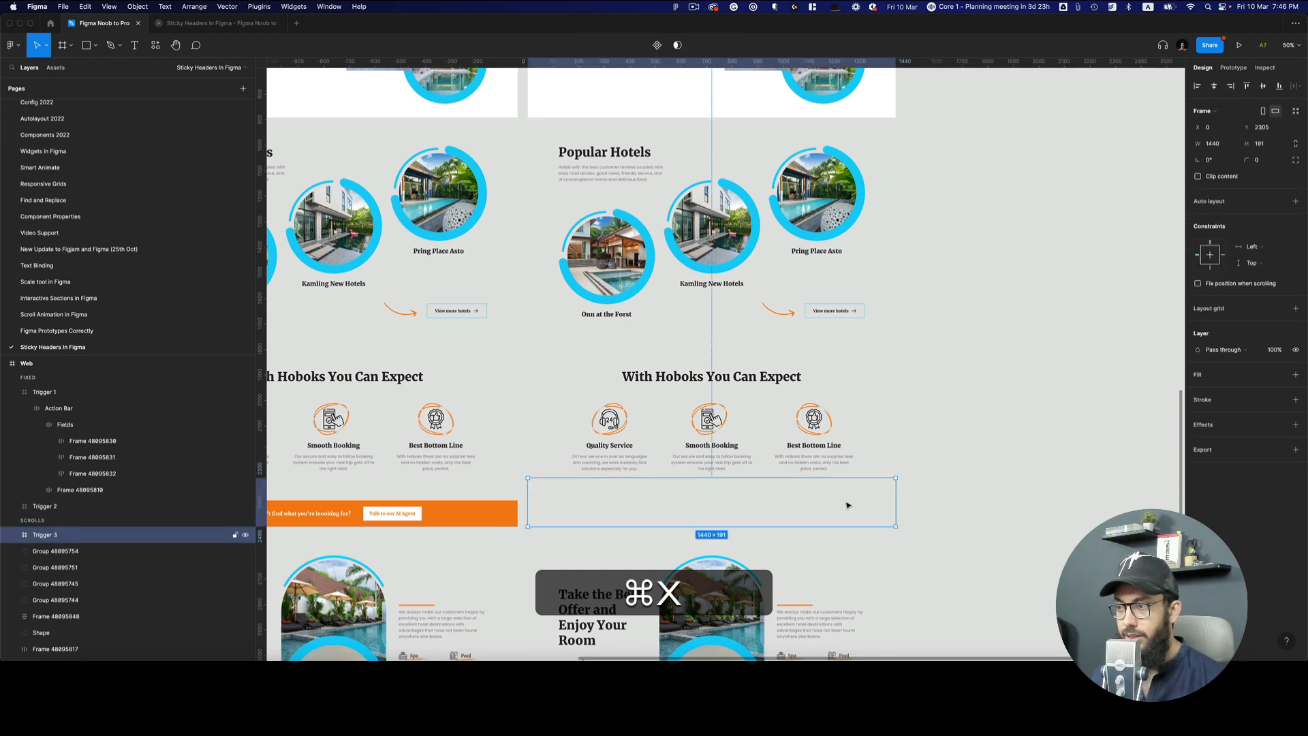
left_click_drag(711, 527, 711, 485)
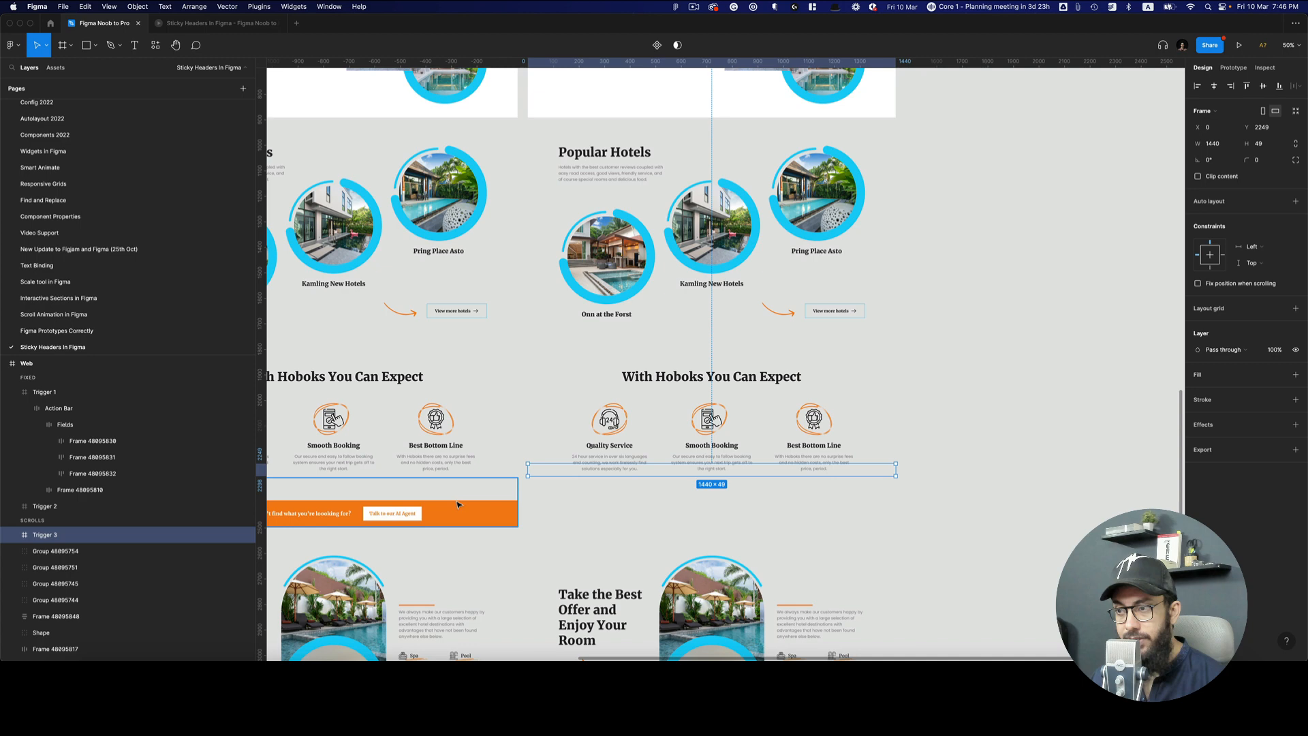
mouse_move(435, 491)
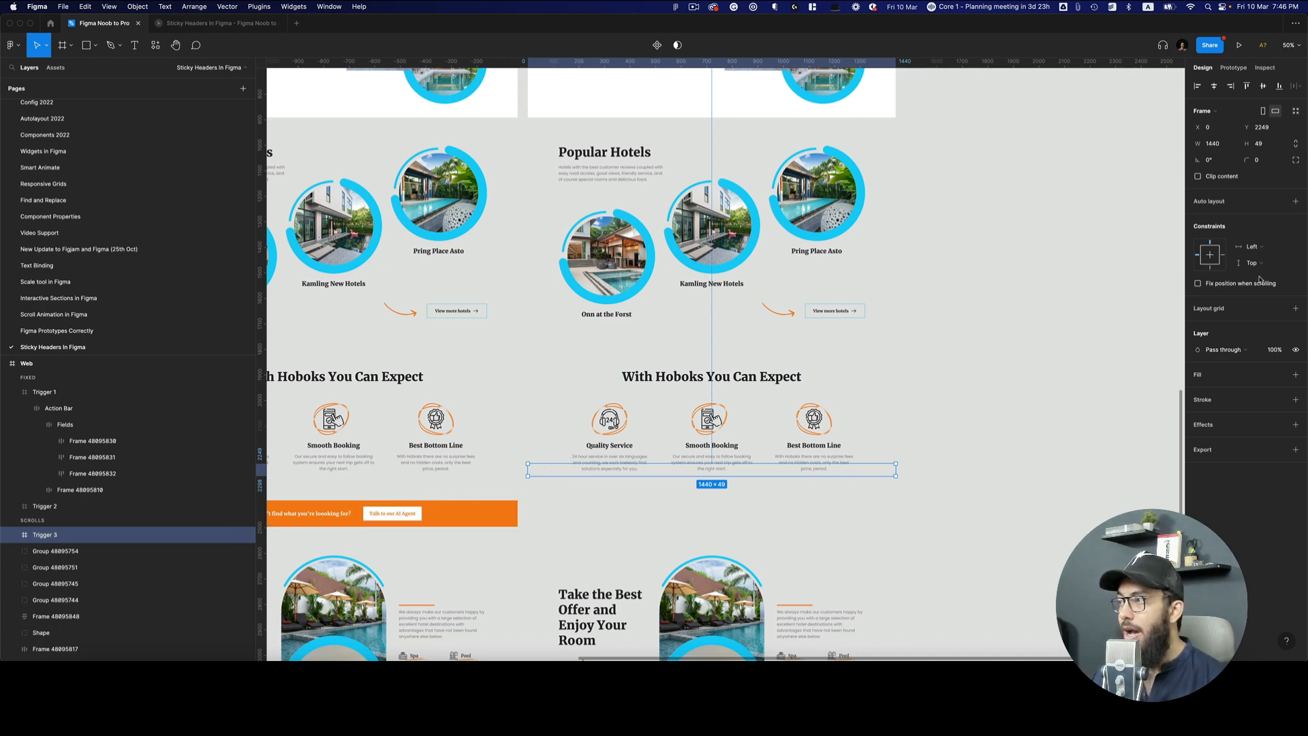
Connect Trigger 3 back to the previous Web page on Mouse enter with an Instant transition.
left_click(1231, 67)
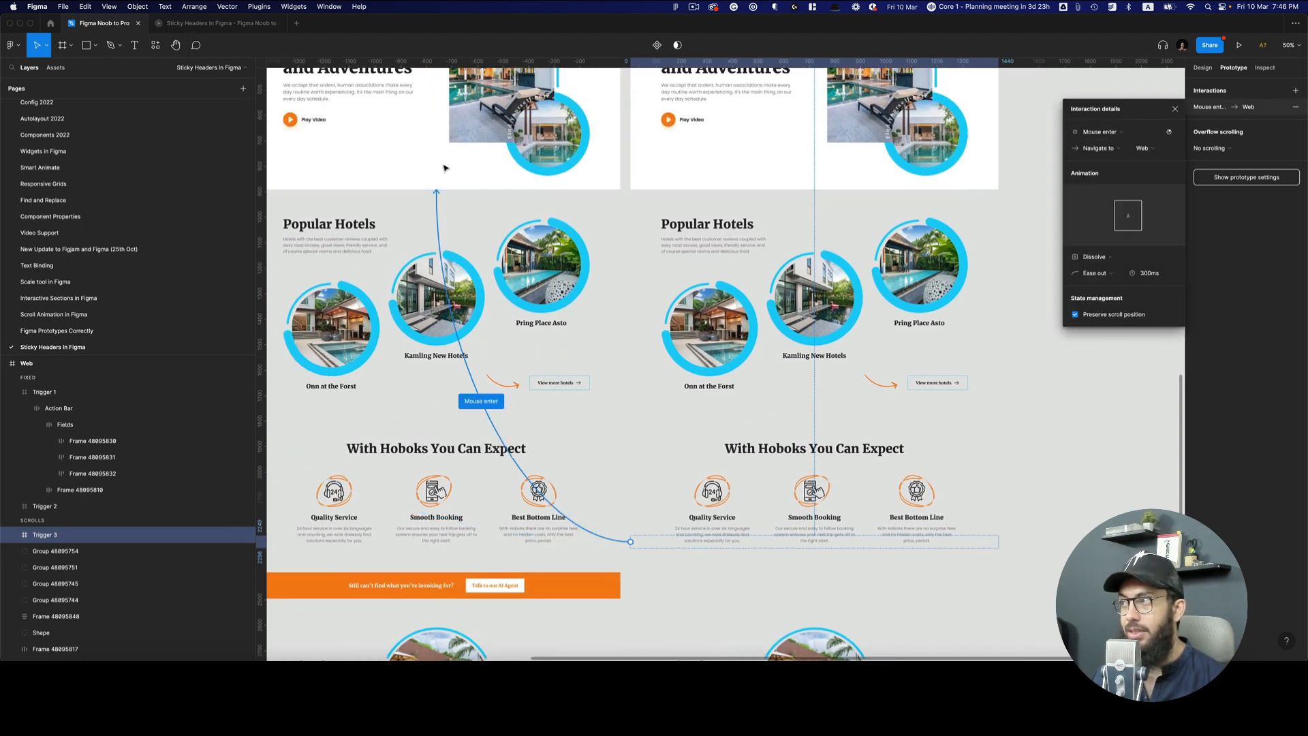
left_click(1093, 257)
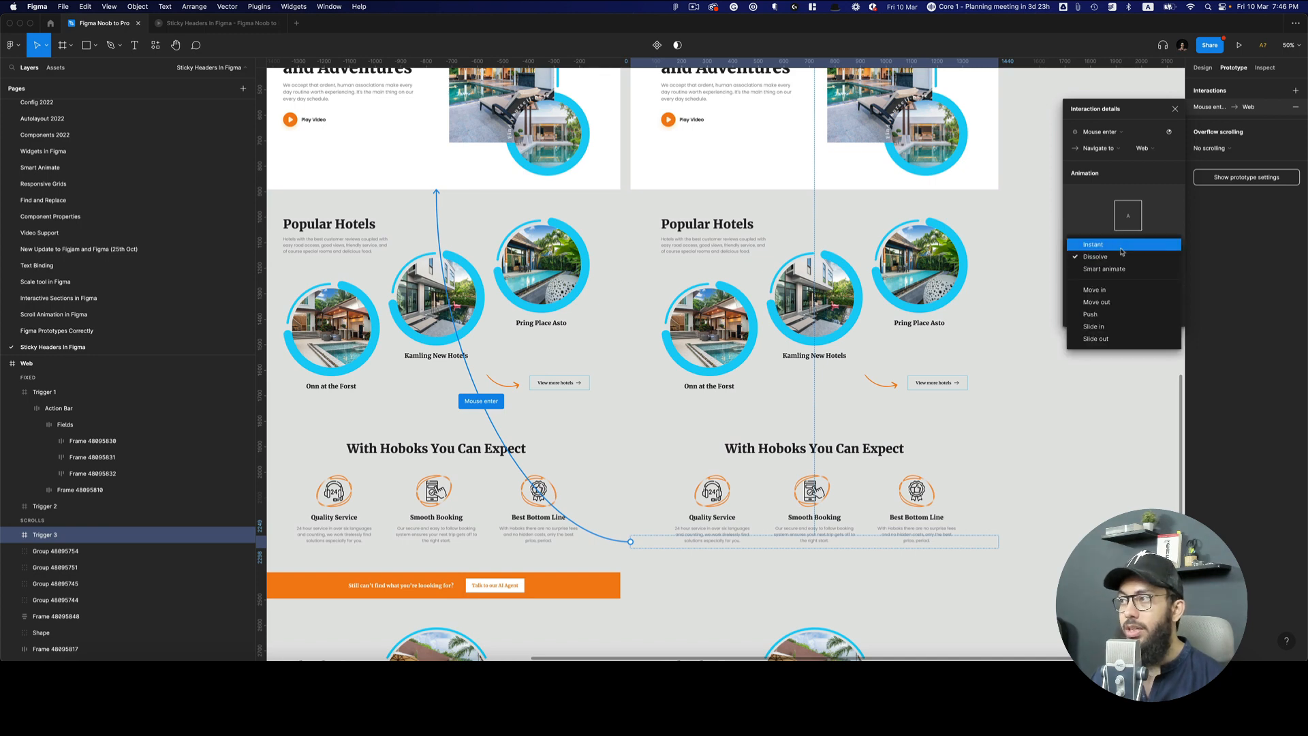
left_click(1092, 244)
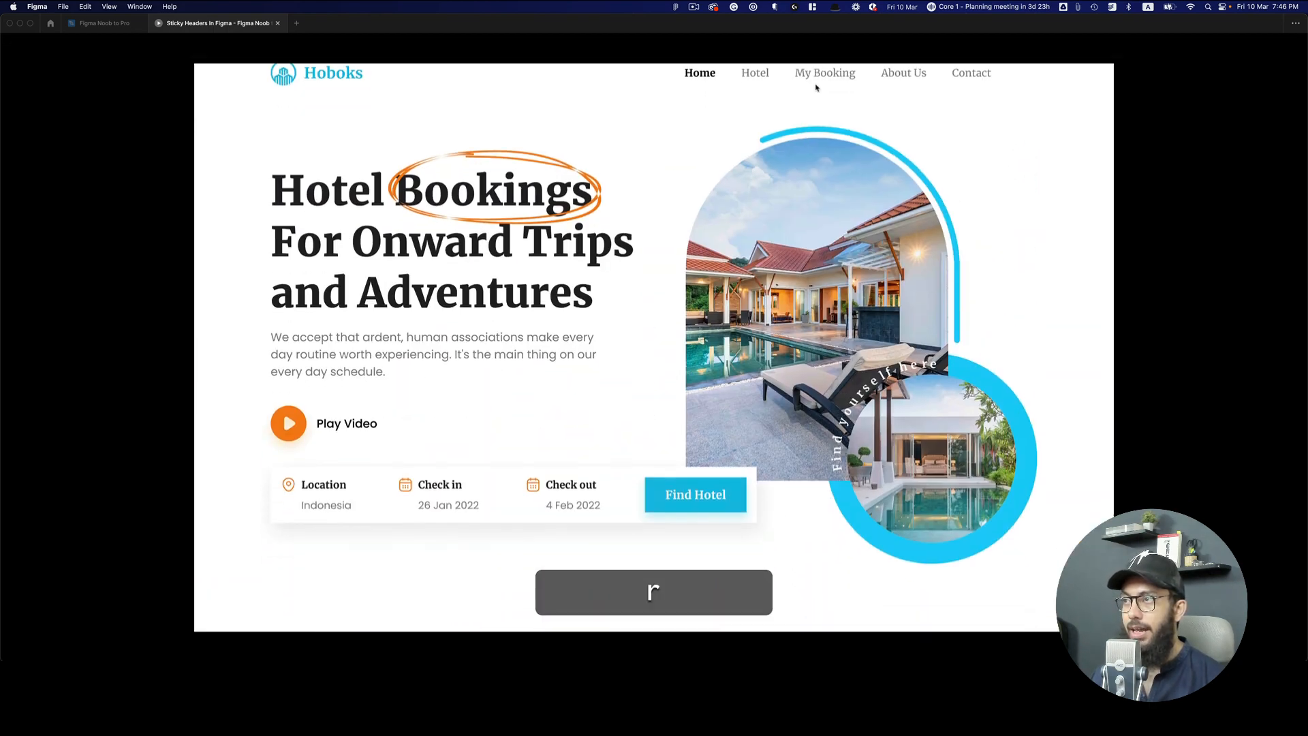
scroll("down", 3)
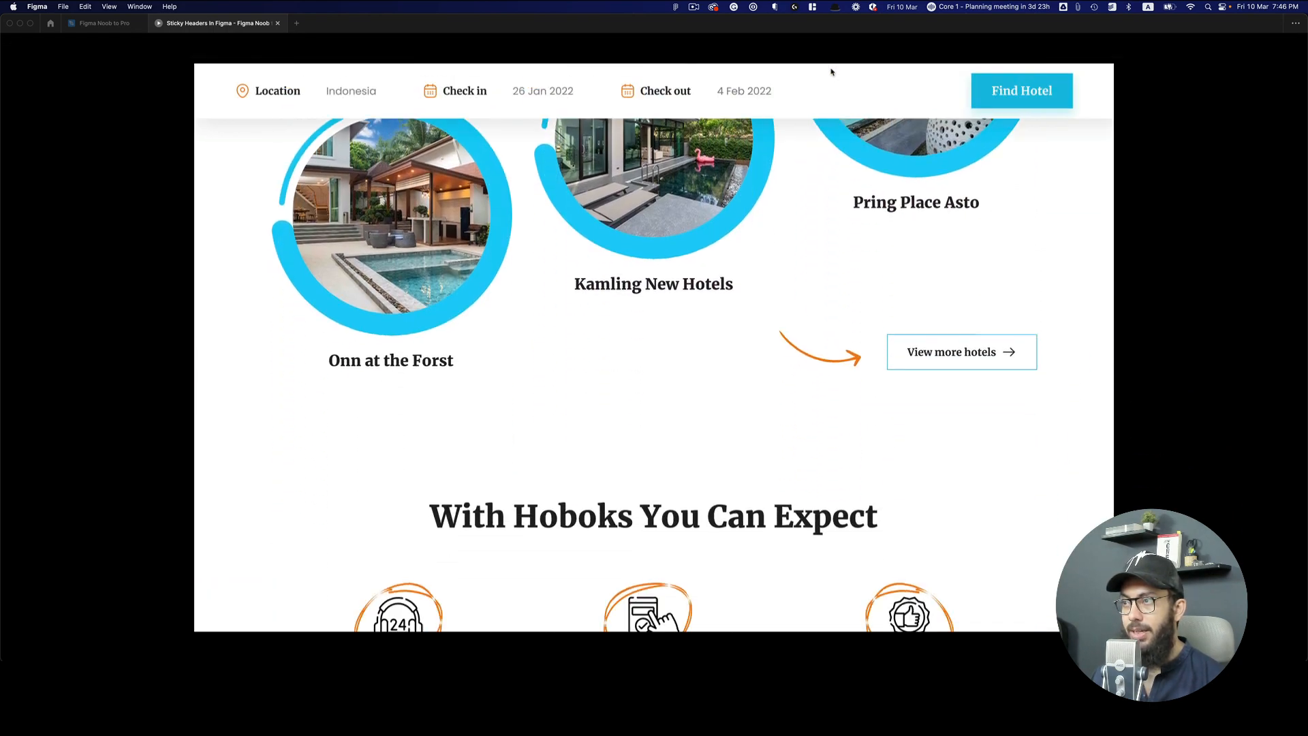
scroll("down", 3)
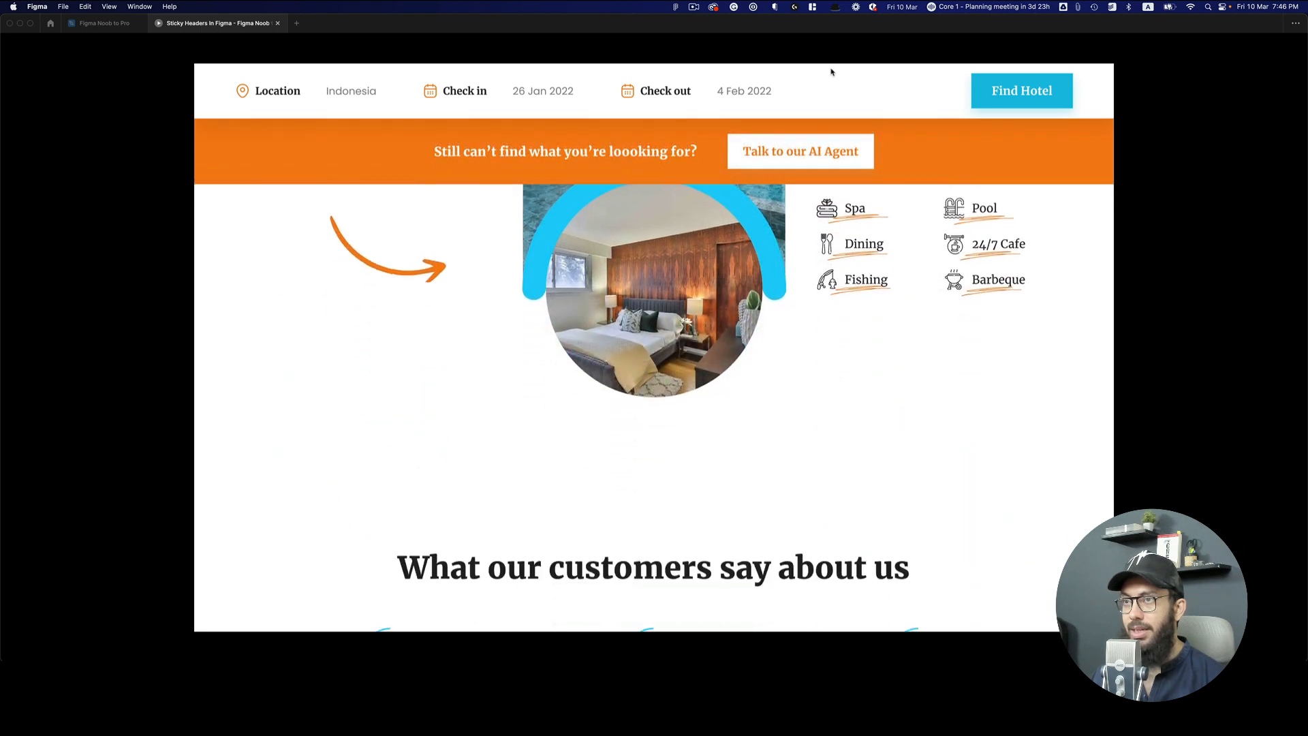
scroll("down", 3)
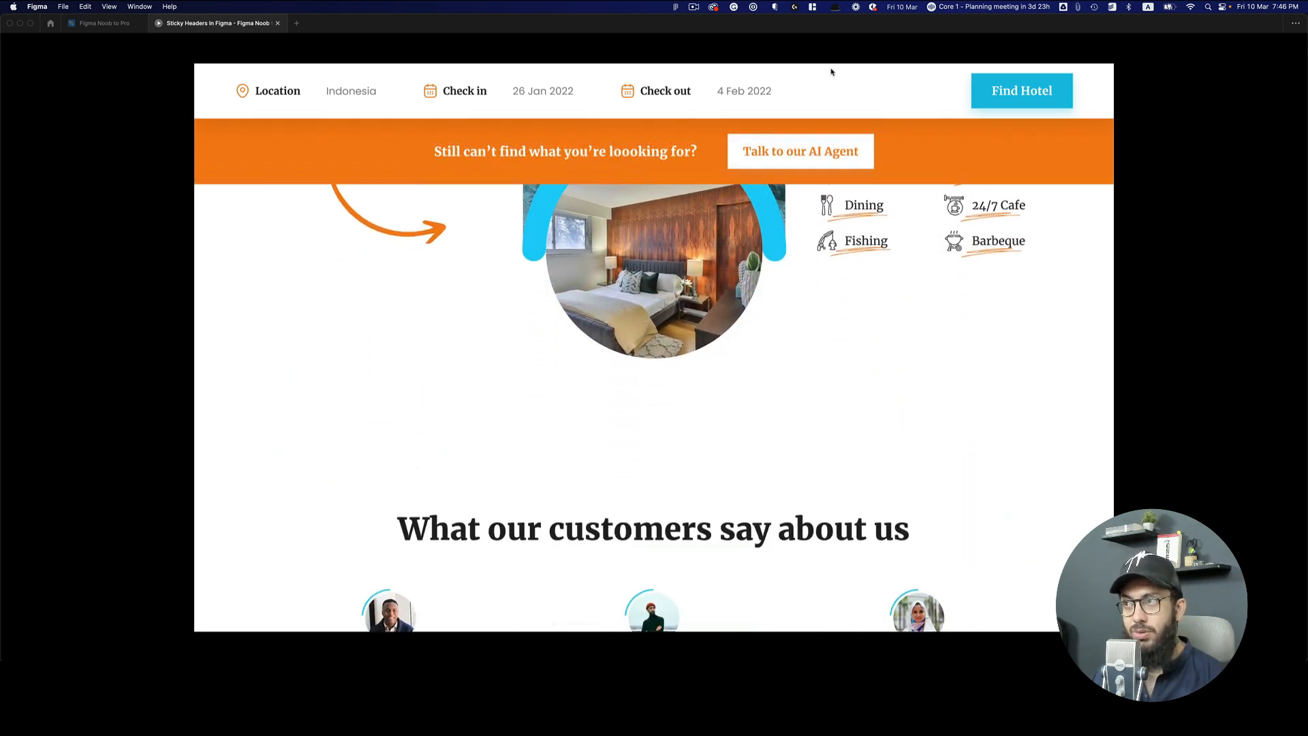
scroll("up", 3)
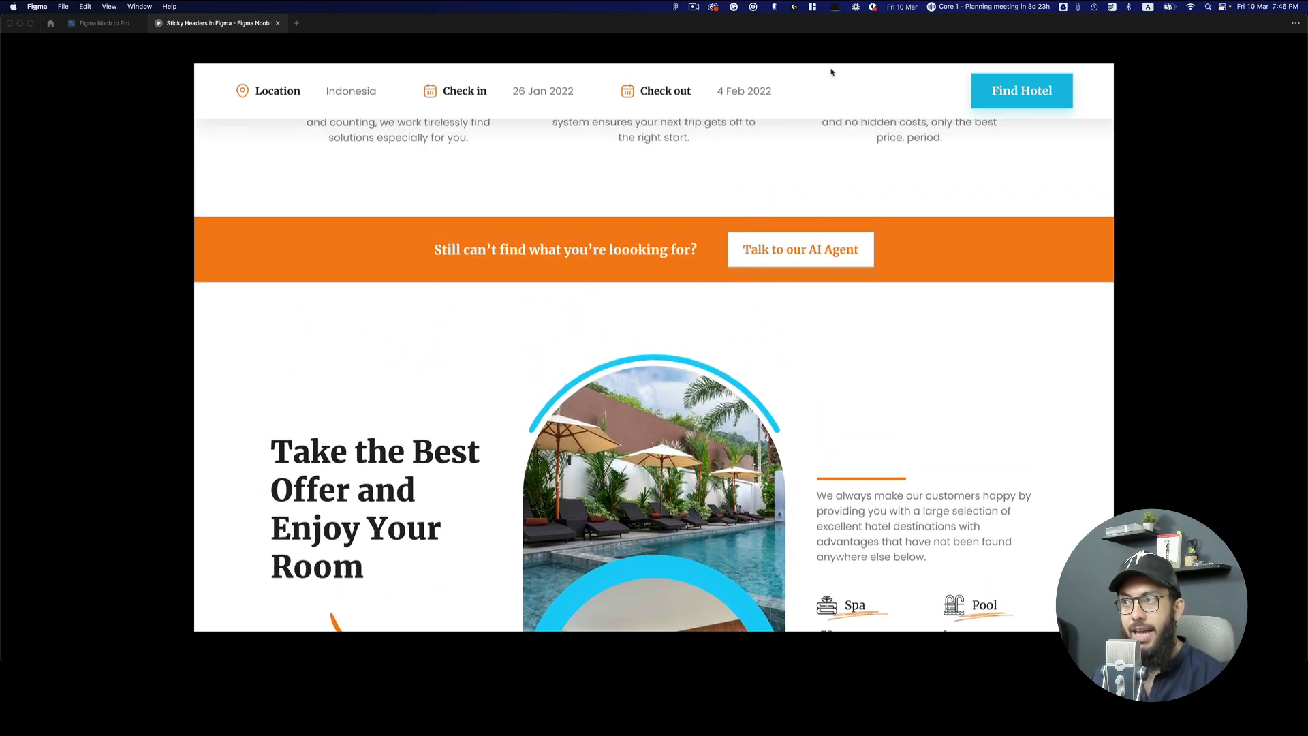
scroll("down", 3)
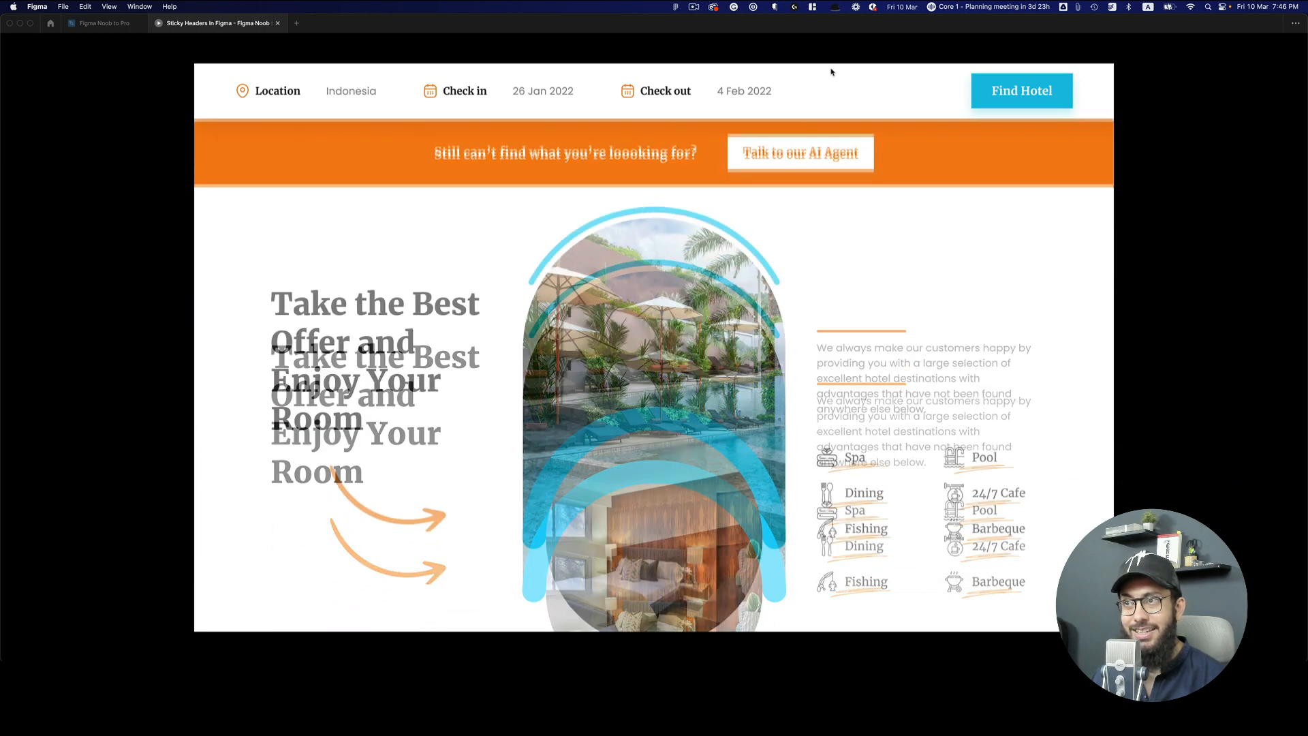
scroll("down", 3)
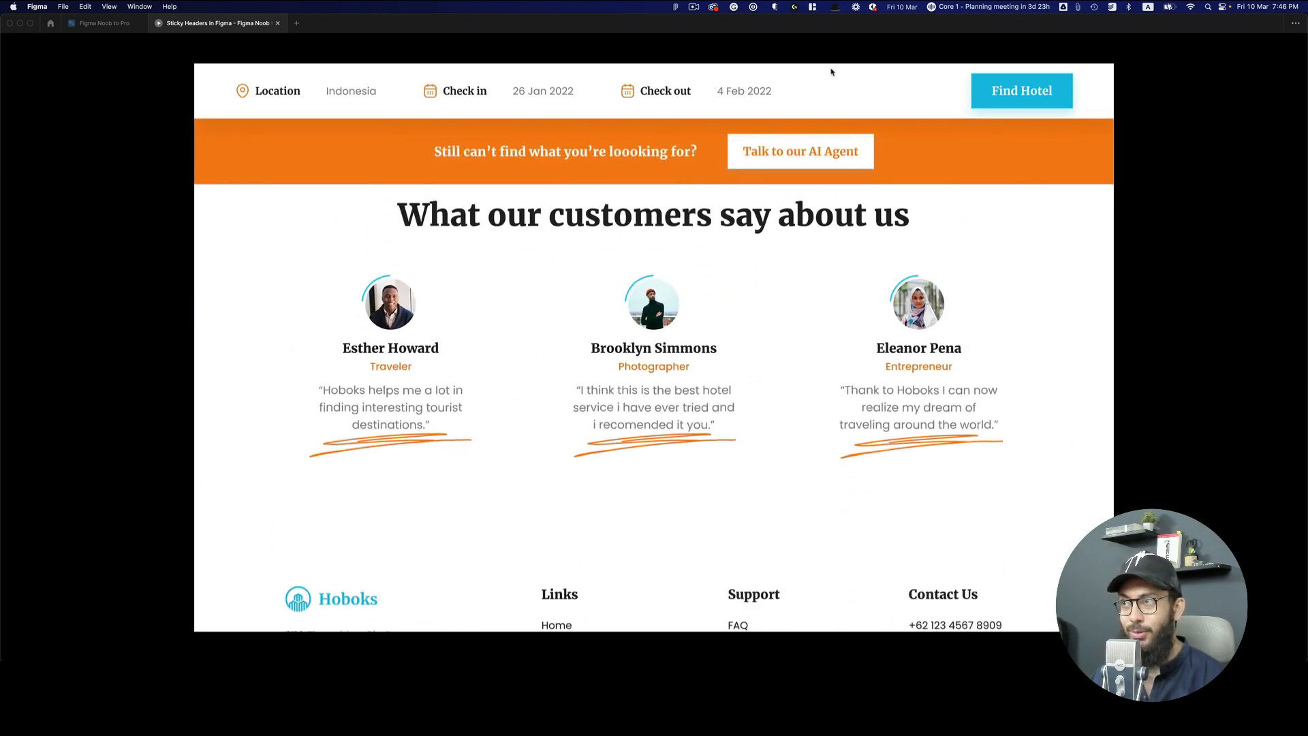
scroll("down", 3)
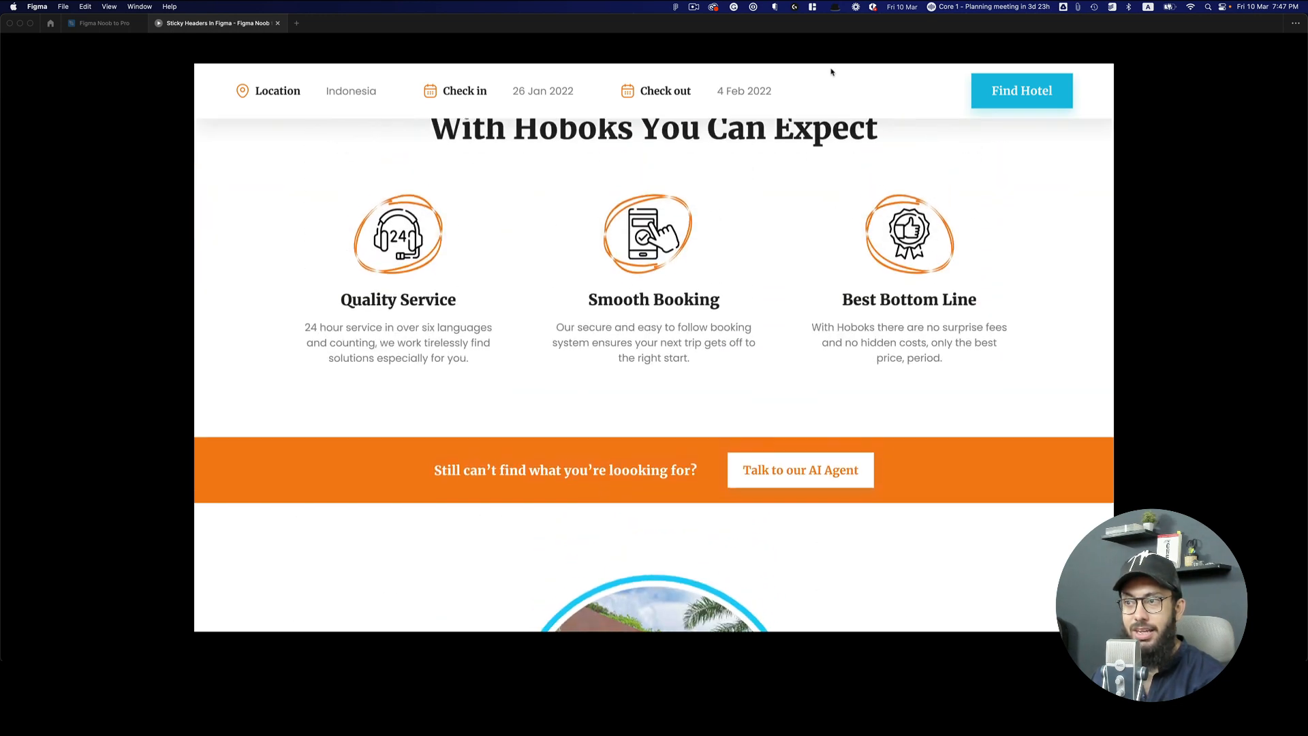
scroll("down", 3)
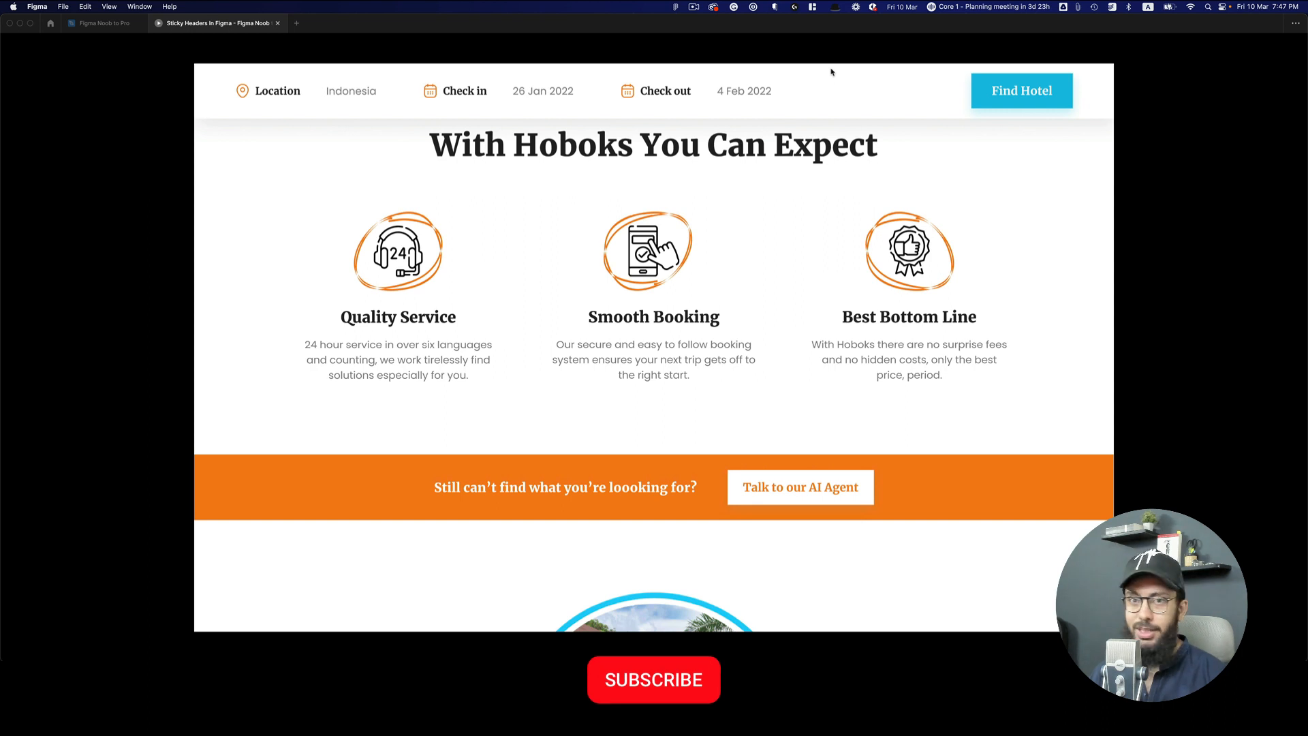
left_click(651, 680)
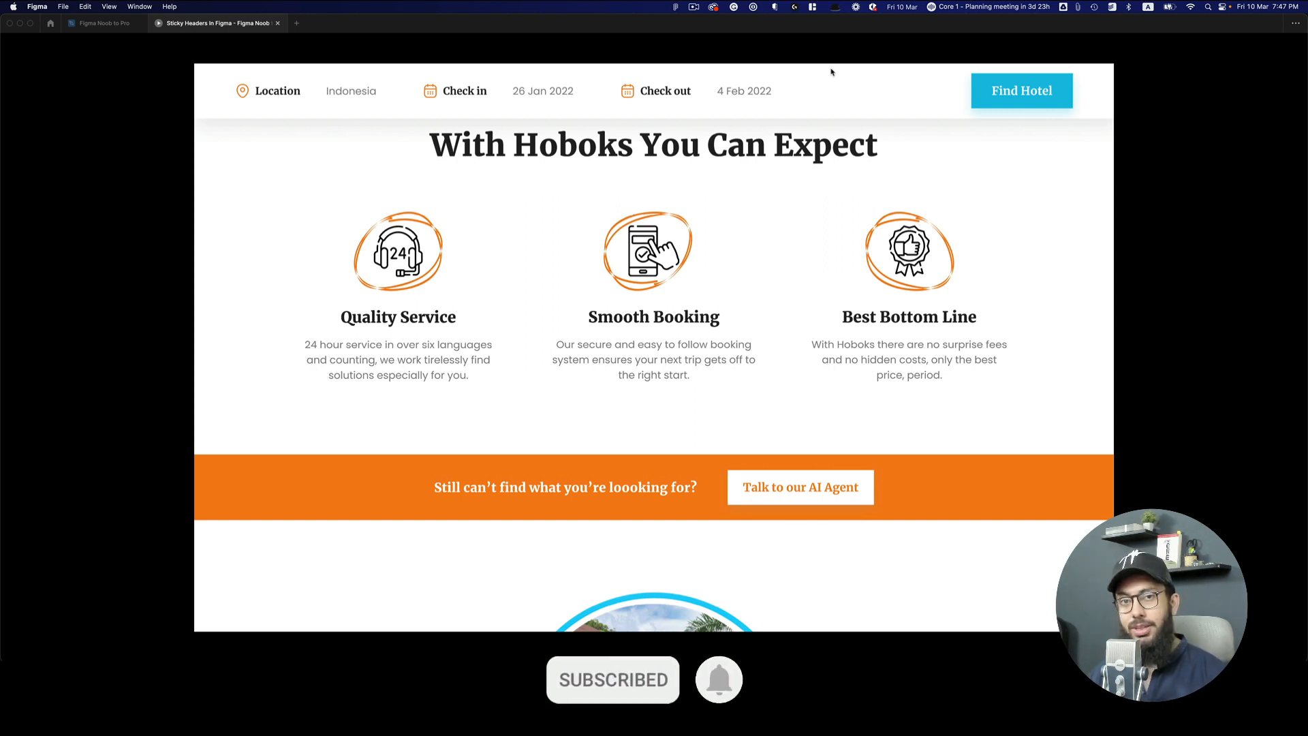